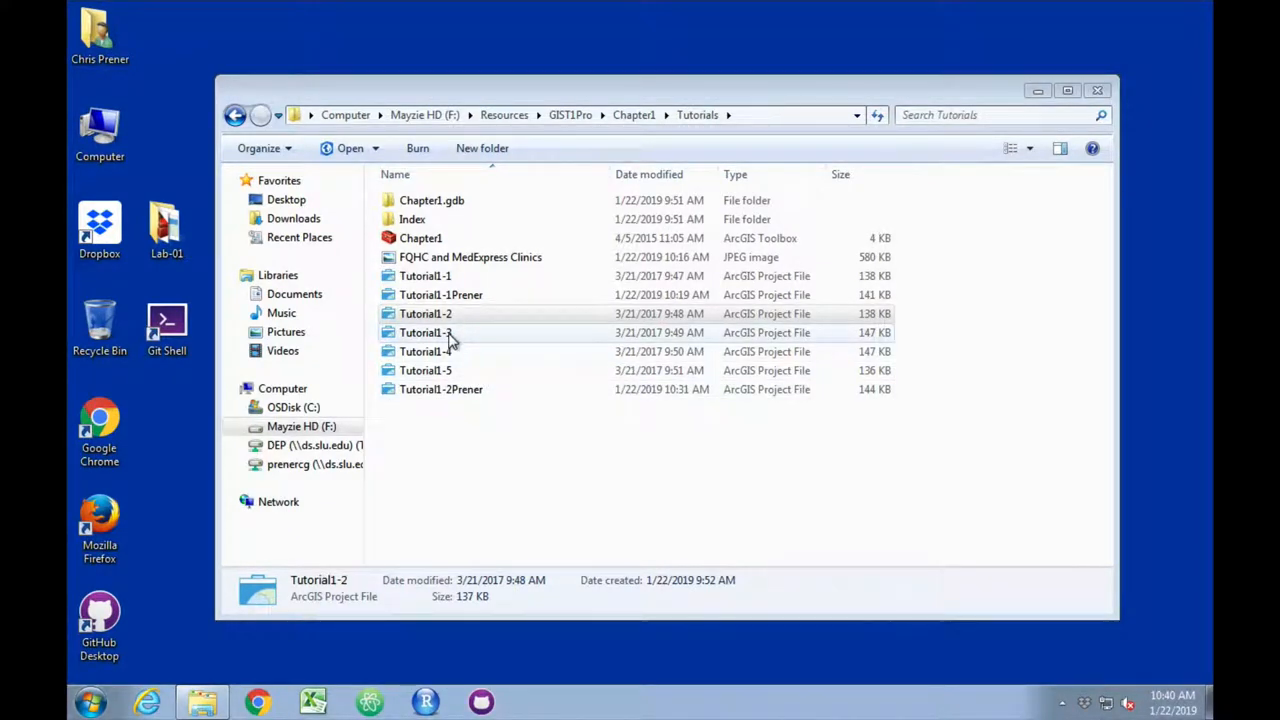
Launch the Tutorial1-3 project from the Chapter1 Tutorials folder
left_click(424, 332)
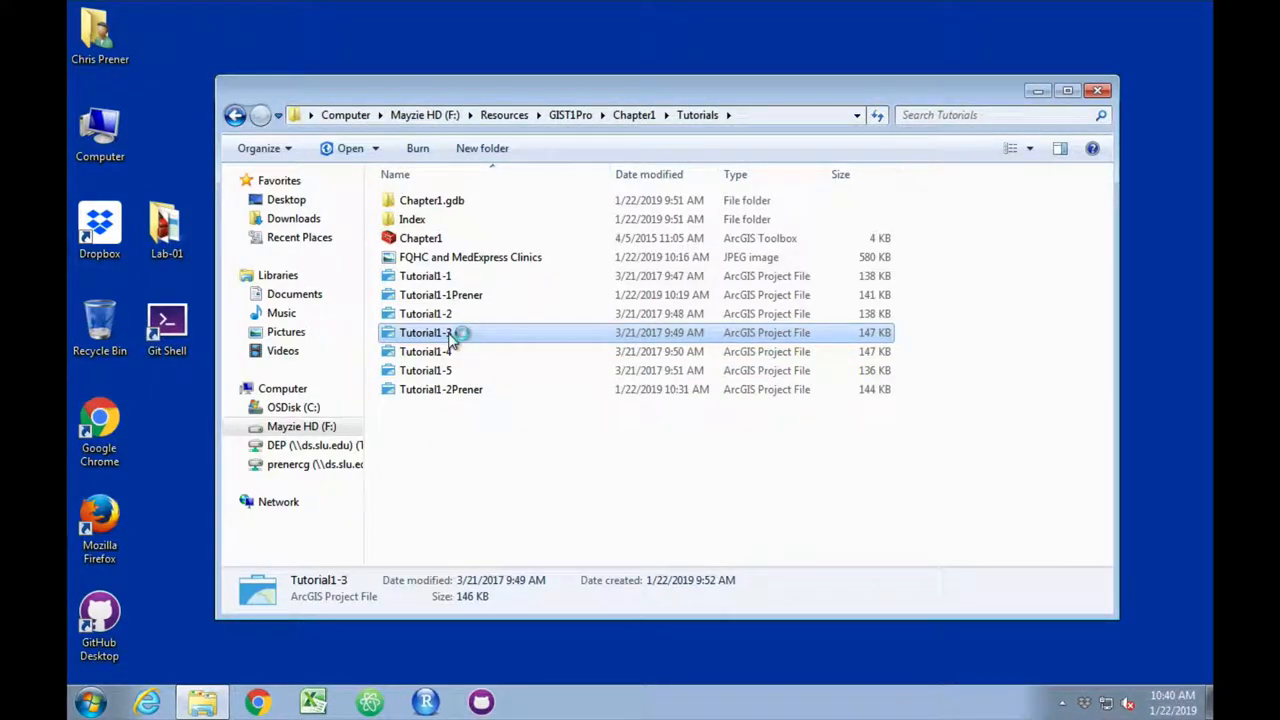
double_click(424, 332)
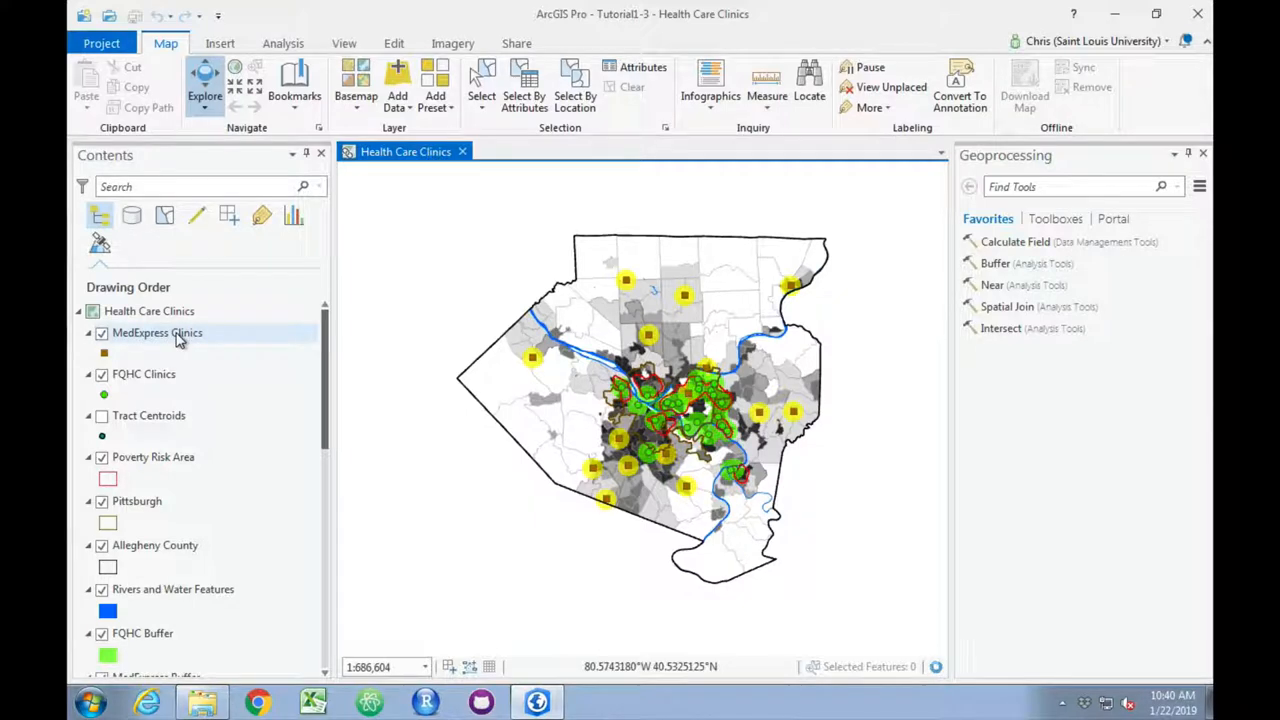
Show the MedExpress Clinics attribute table from the layer's context menu
right_click(156, 332)
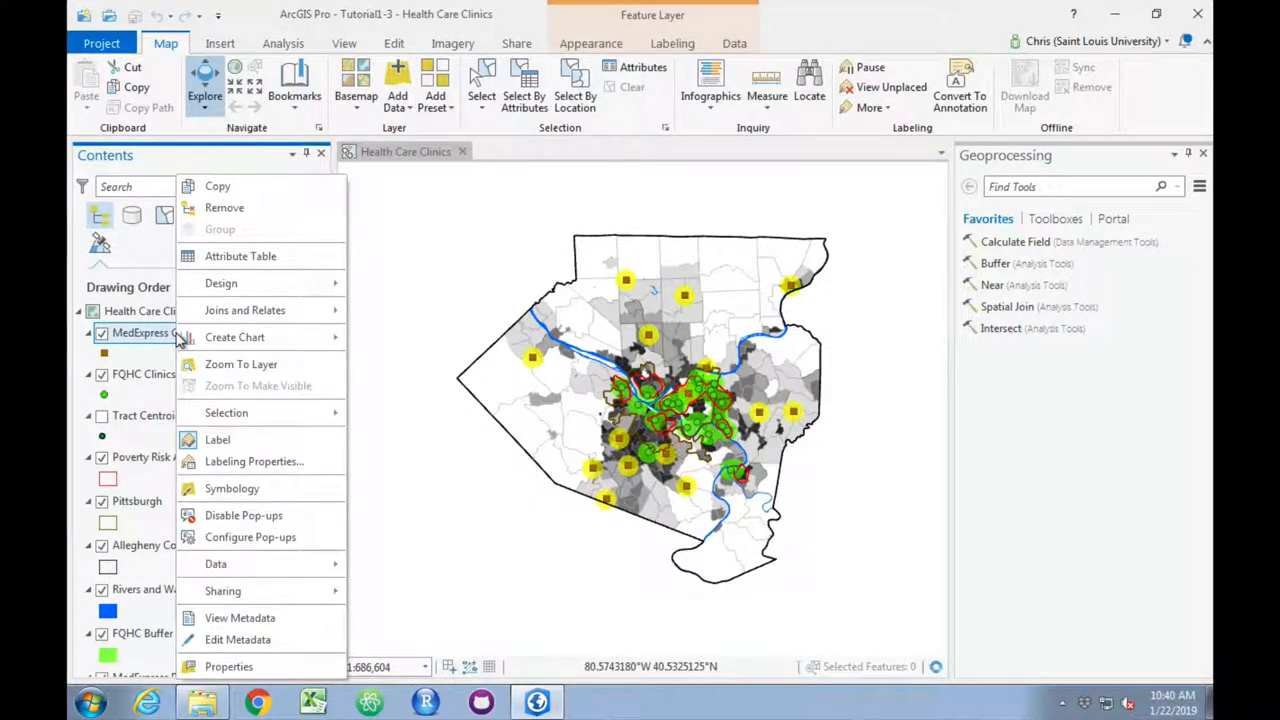
mouse_move(240, 256)
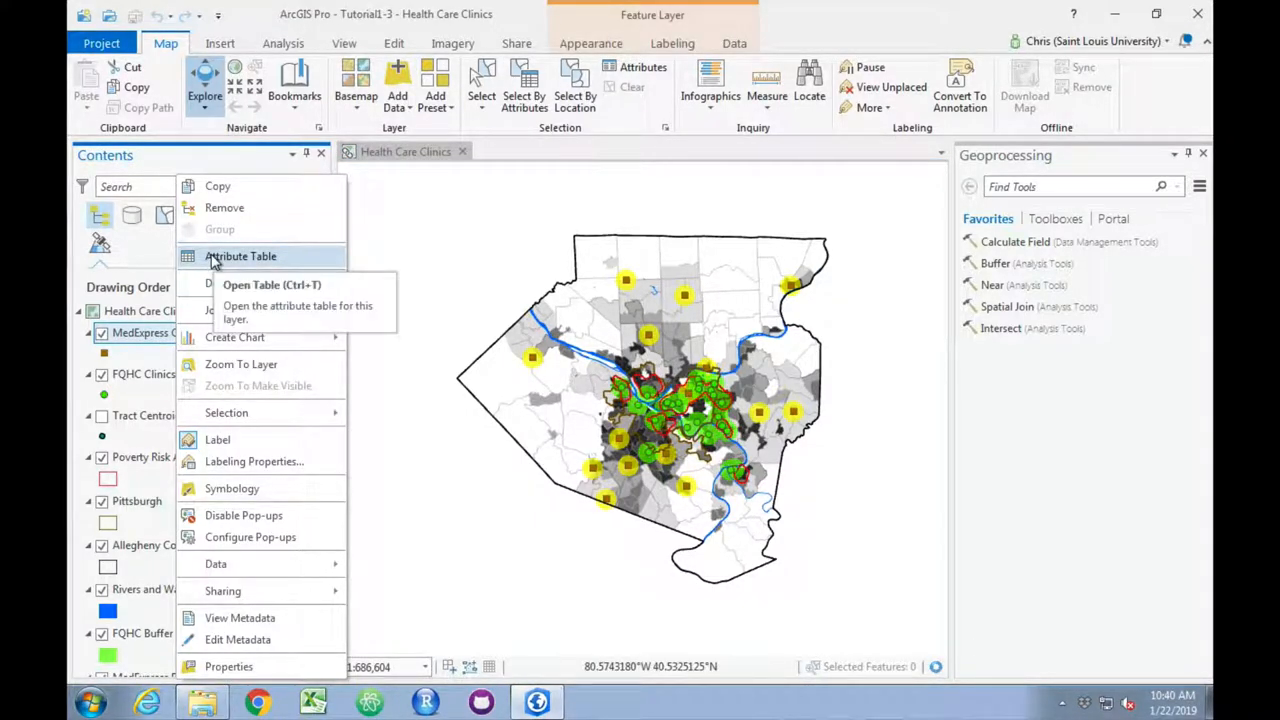
left_click(240, 256)
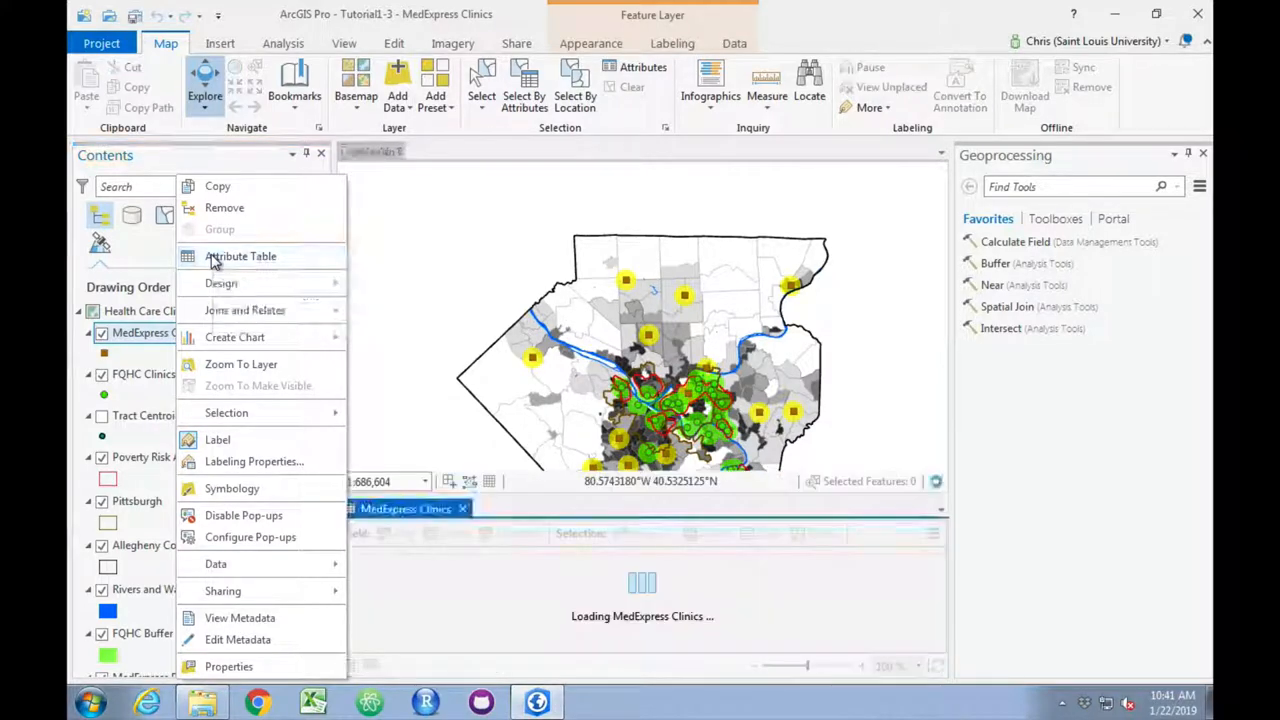
left_click(240, 256)
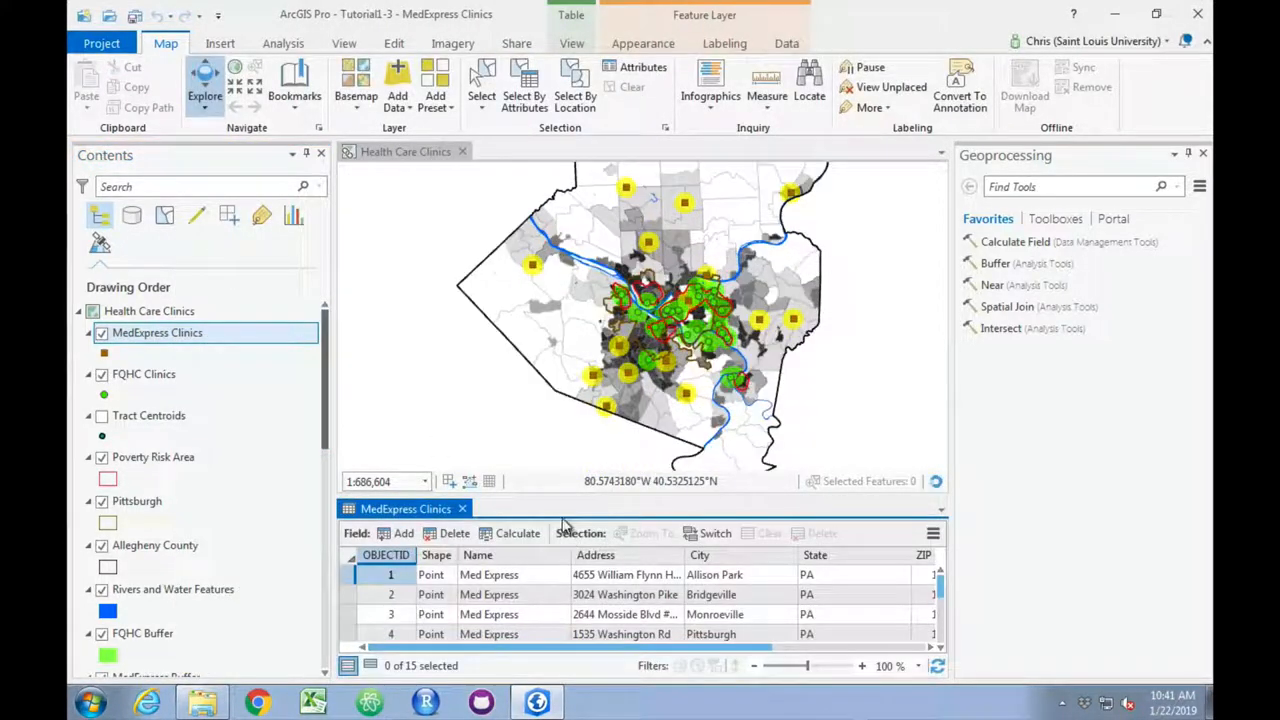
mouse_move(568, 552)
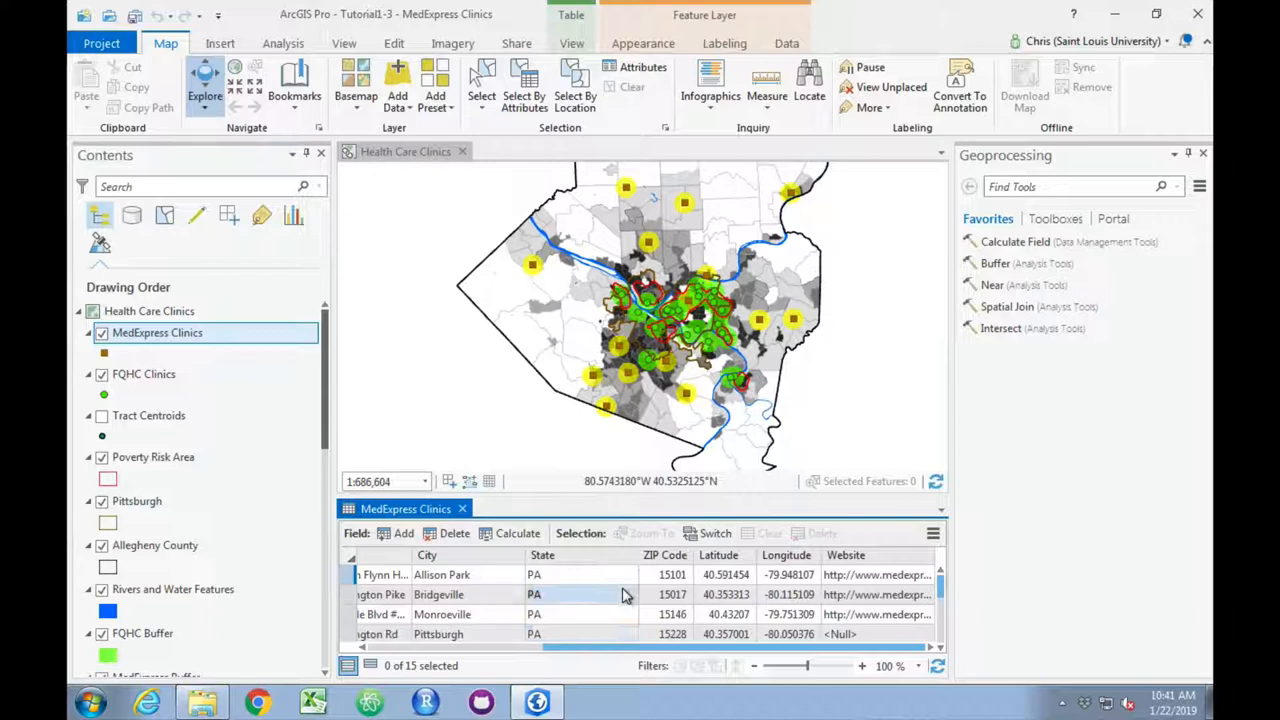
mouse_move(664, 556)
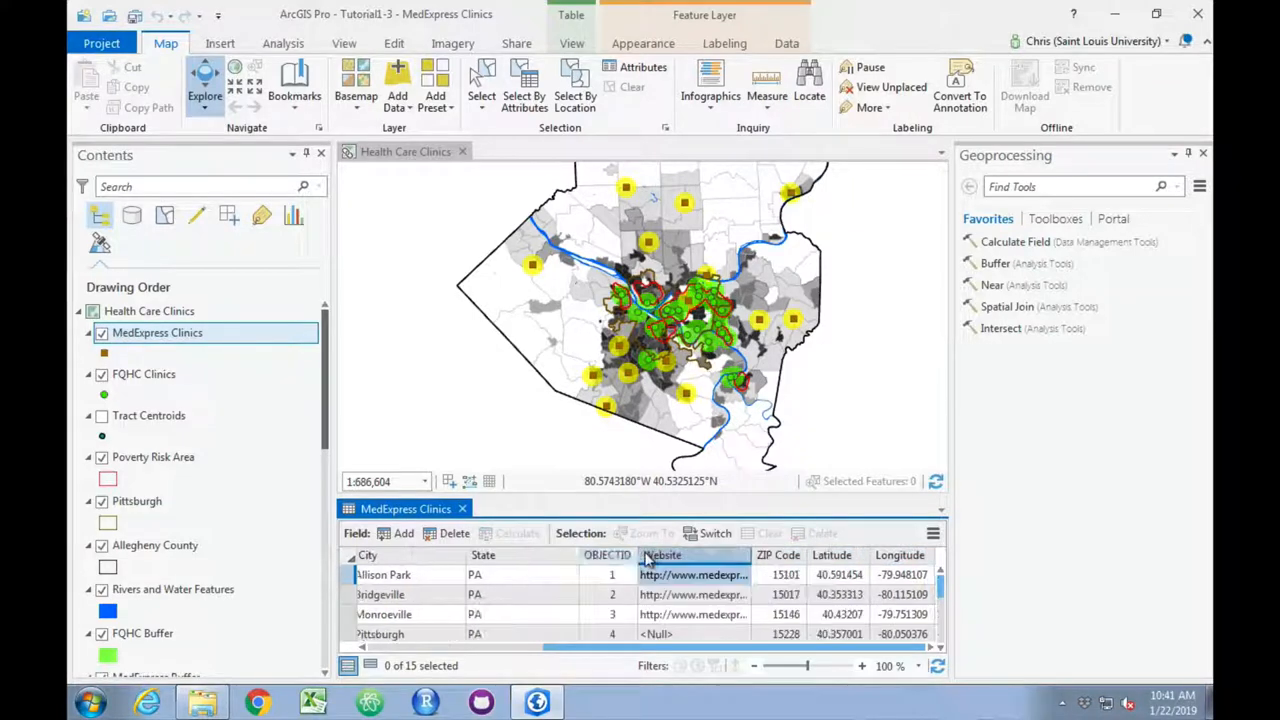
mouse_move(692, 594)
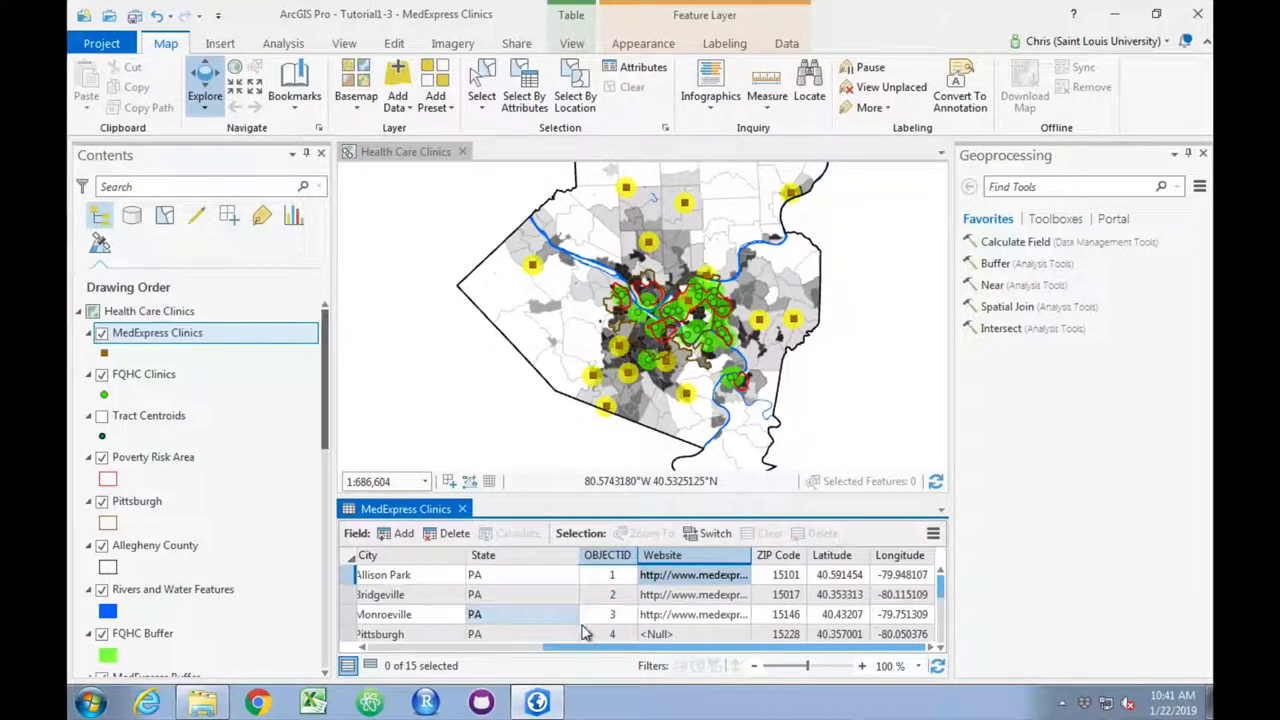
Scroll the table back left after placing OBJECTID between State and Website
scroll("left", 3)
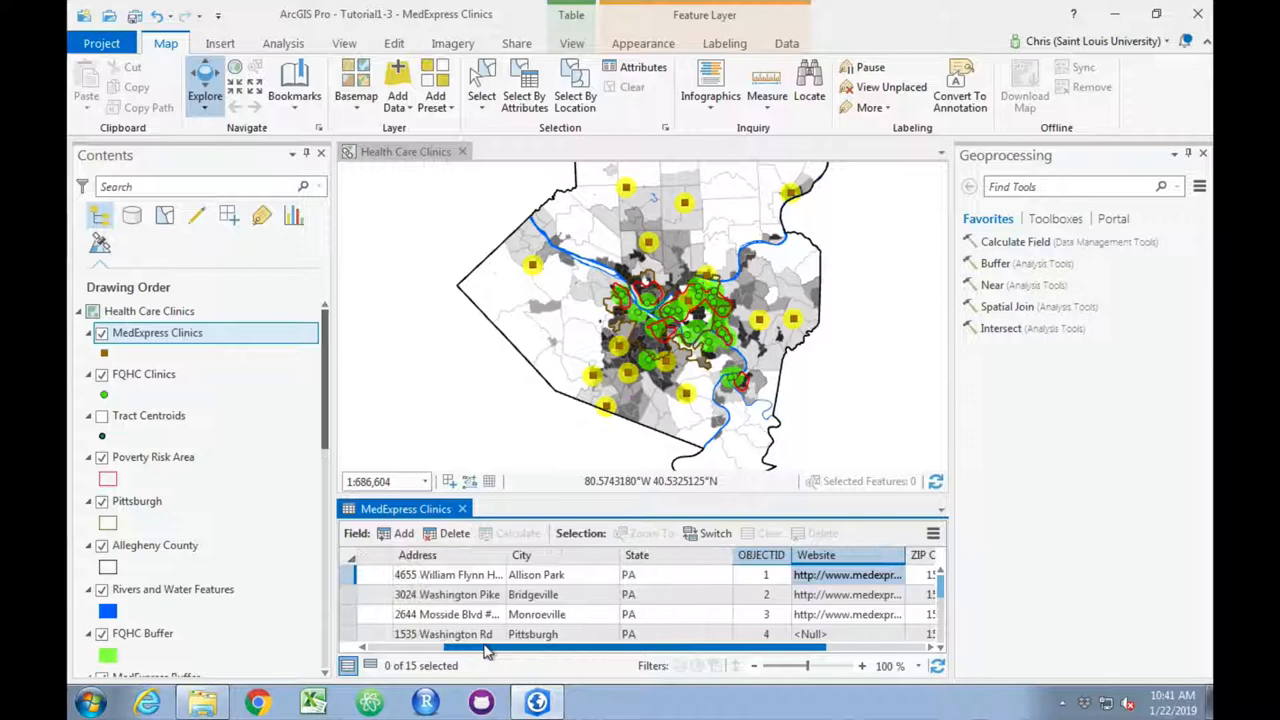
Sort the MedExpress Clinics records by the City column in ascending order
left_click(522, 556)
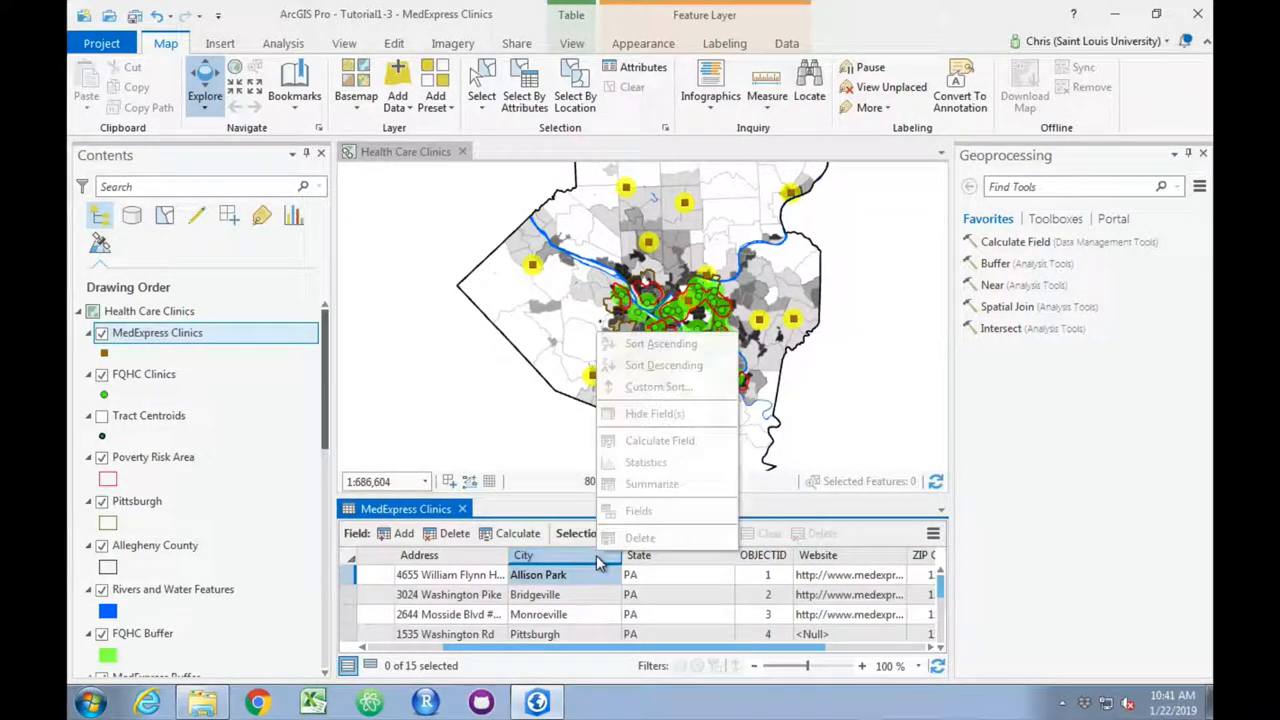
mouse_move(664, 364)
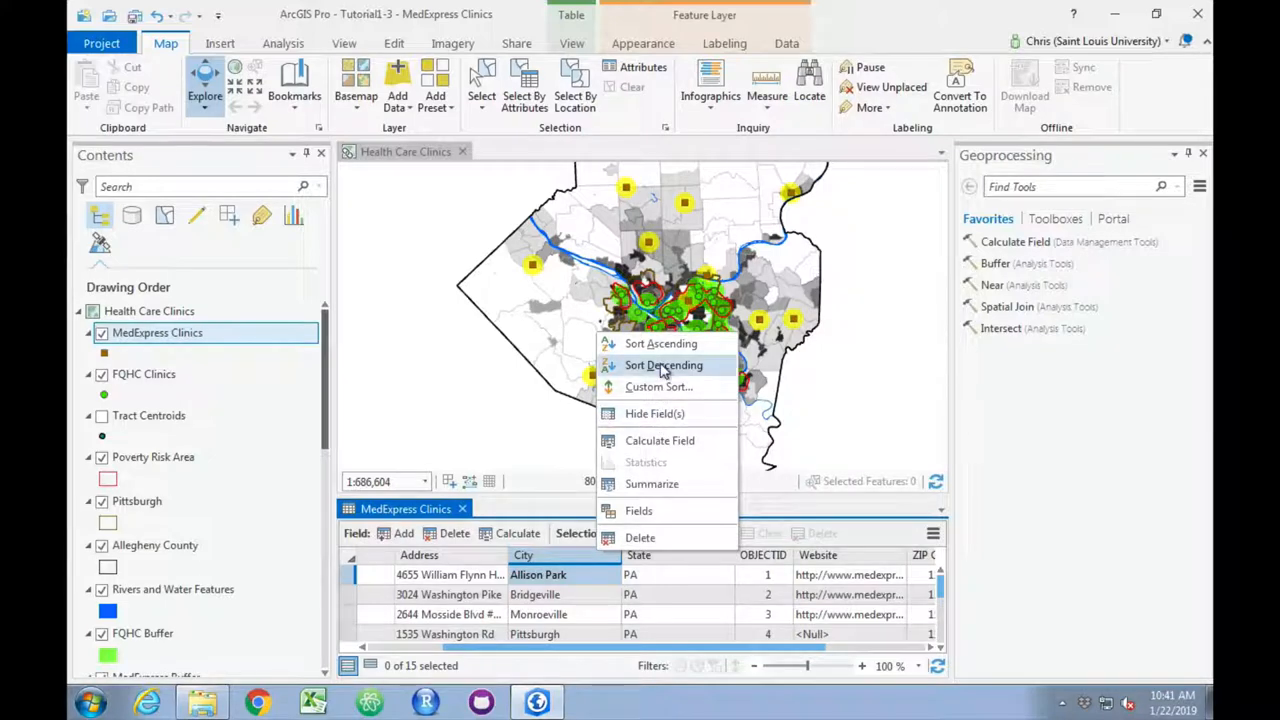
mouse_move(660, 344)
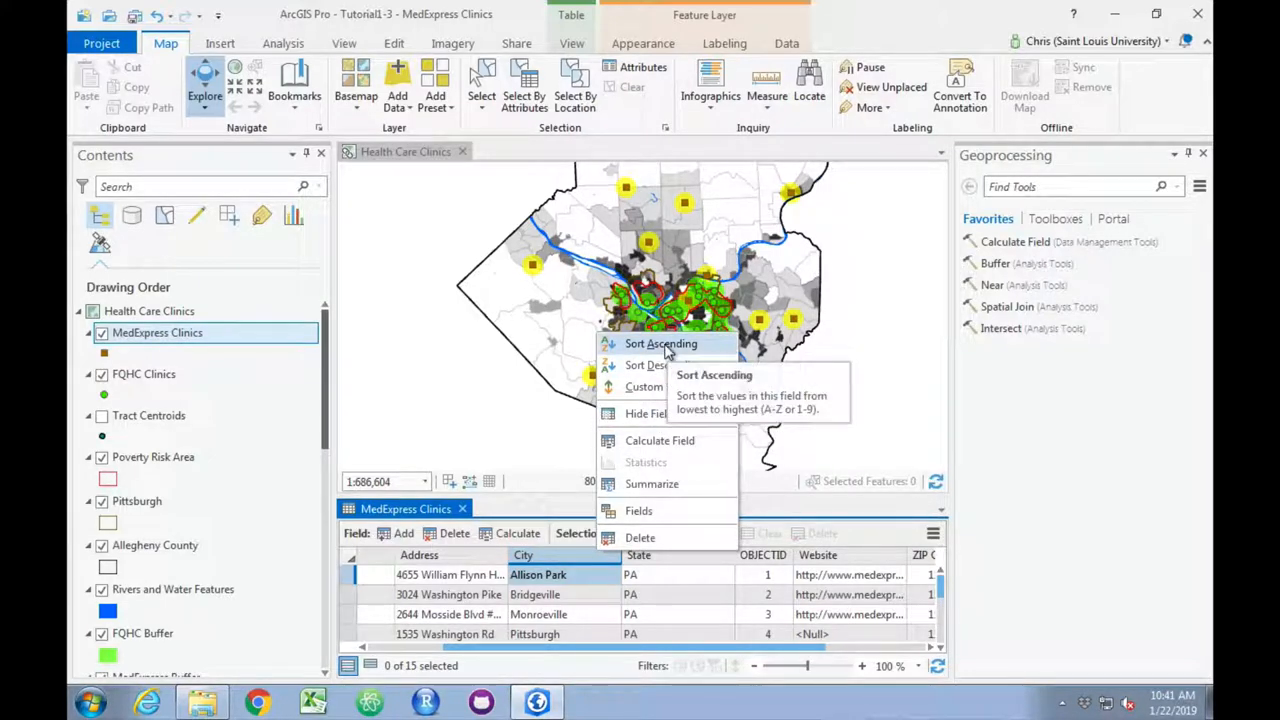
left_click(660, 344)
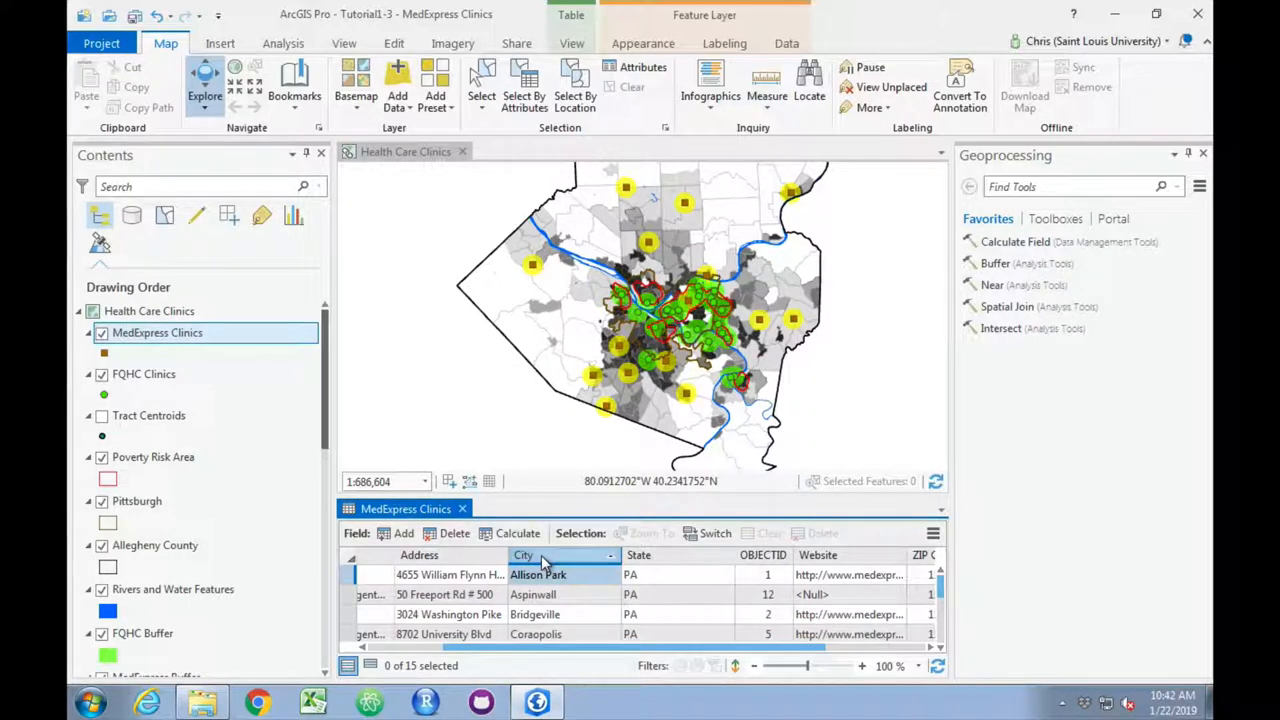
right_click(524, 556)
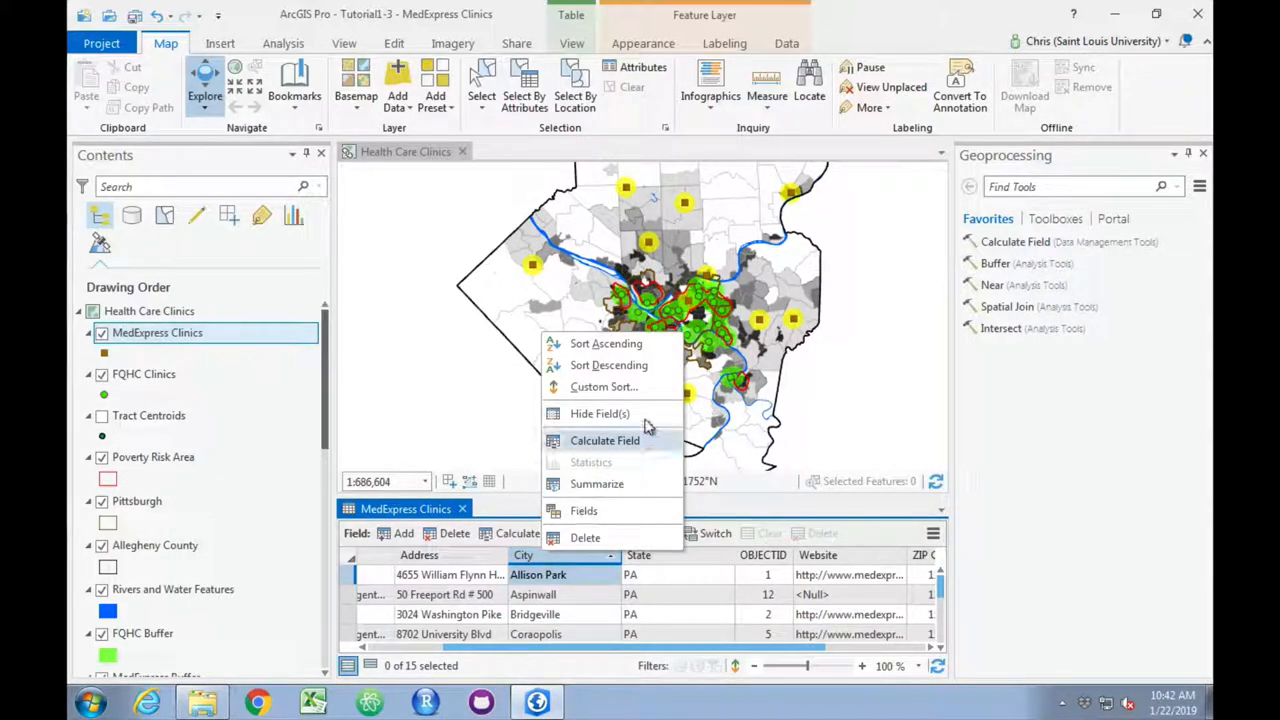
mouse_move(604, 388)
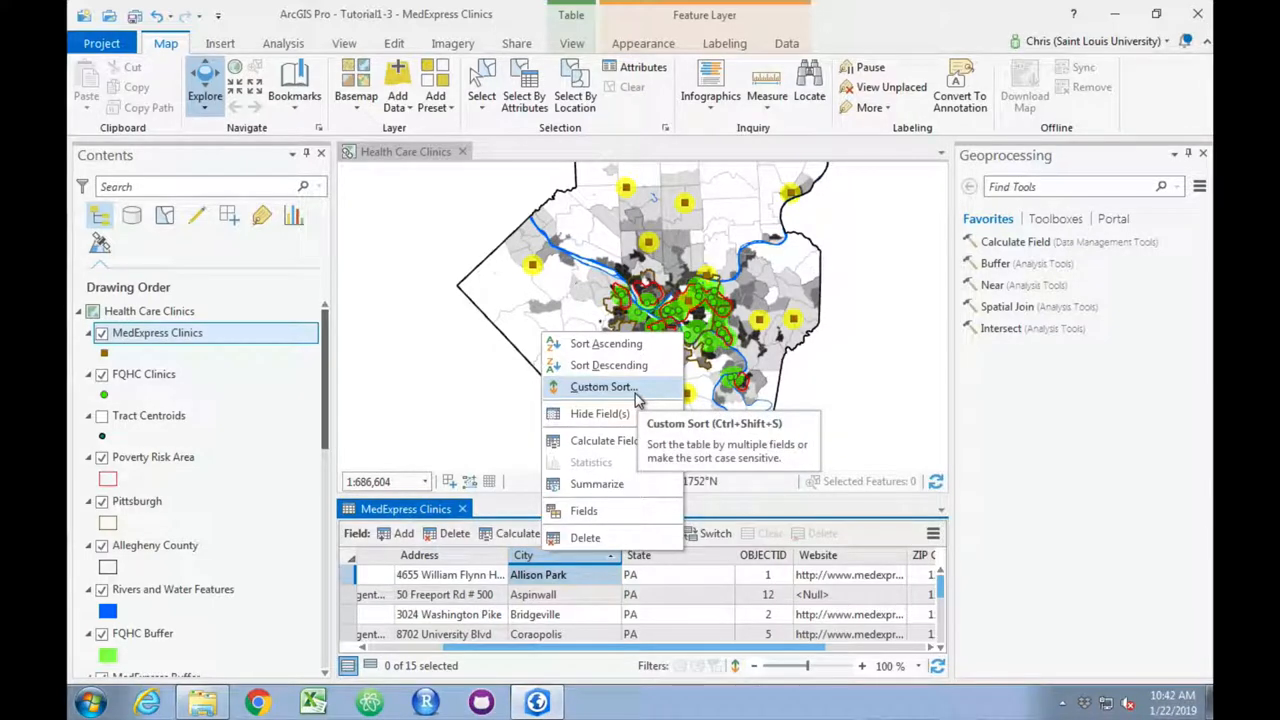
left_click(604, 388)
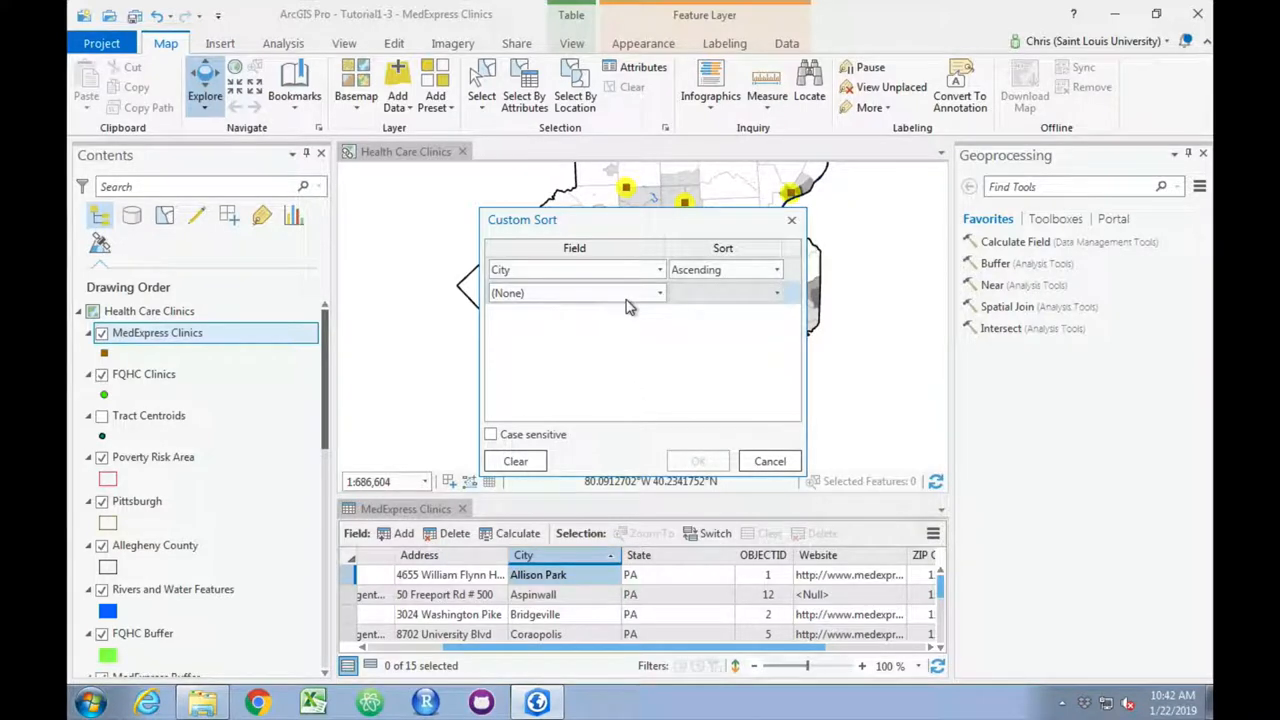
left_click(576, 292)
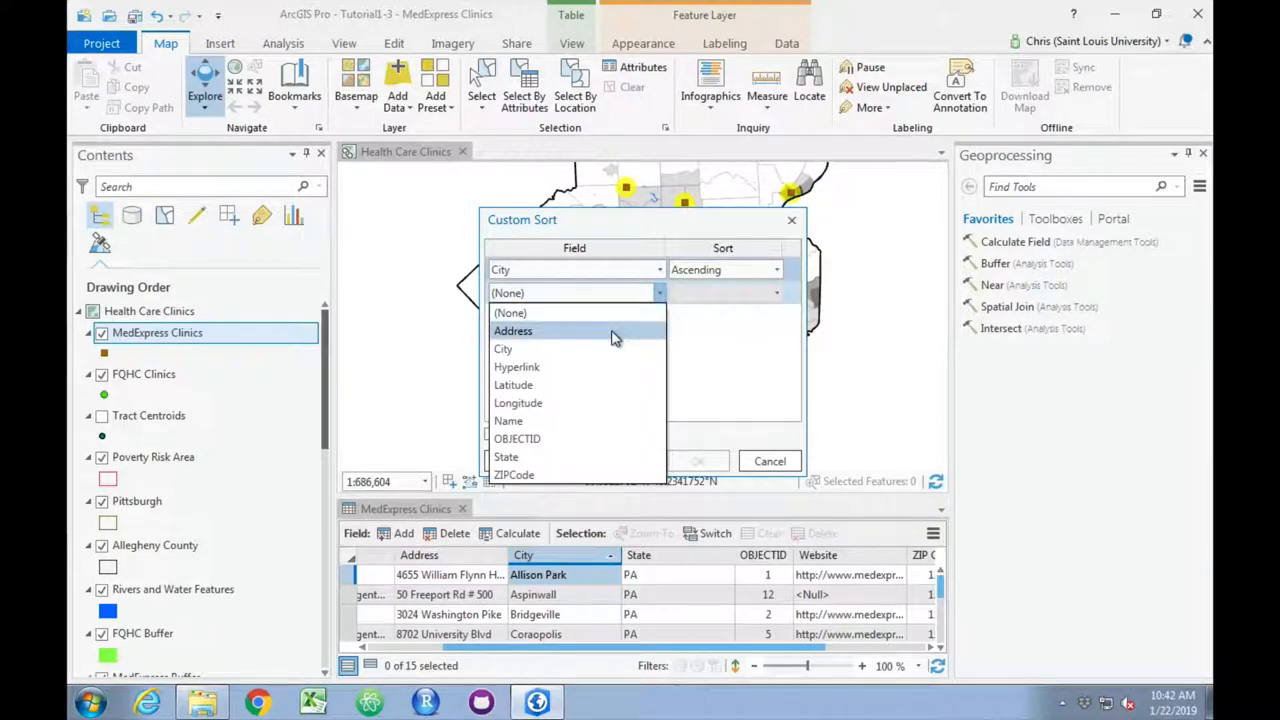
left_click(512, 332)
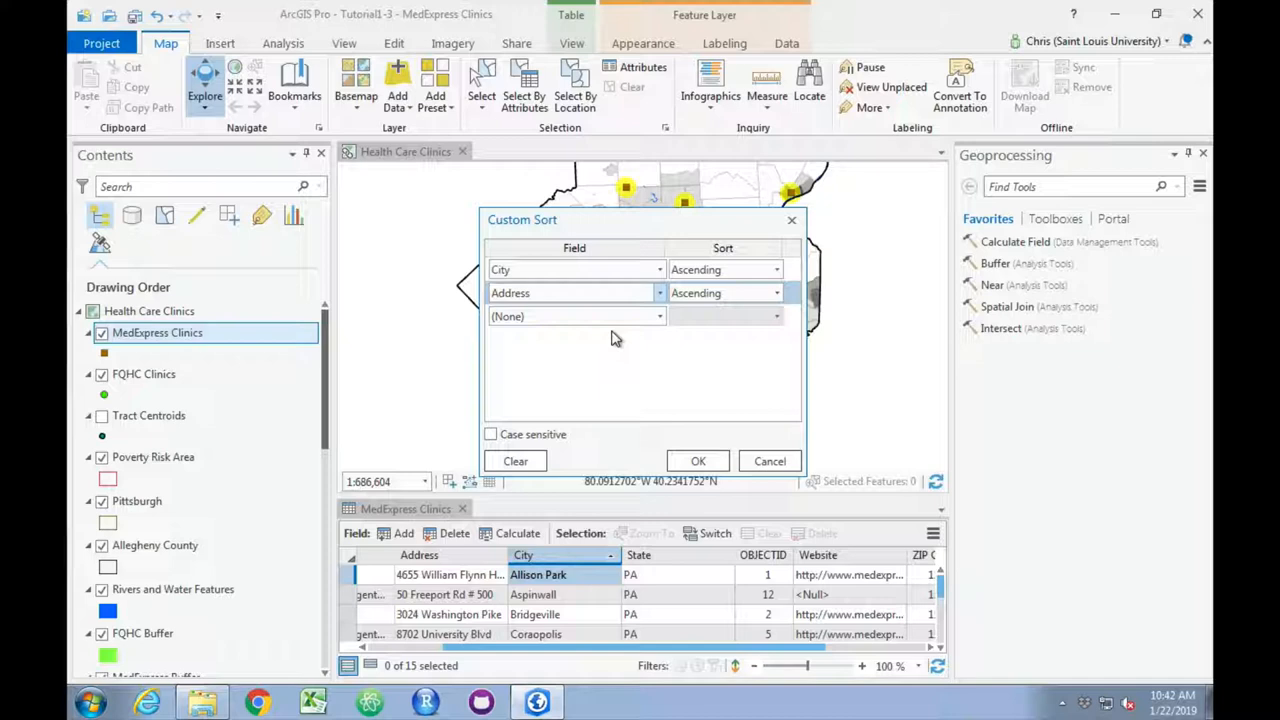
mouse_move(696, 430)
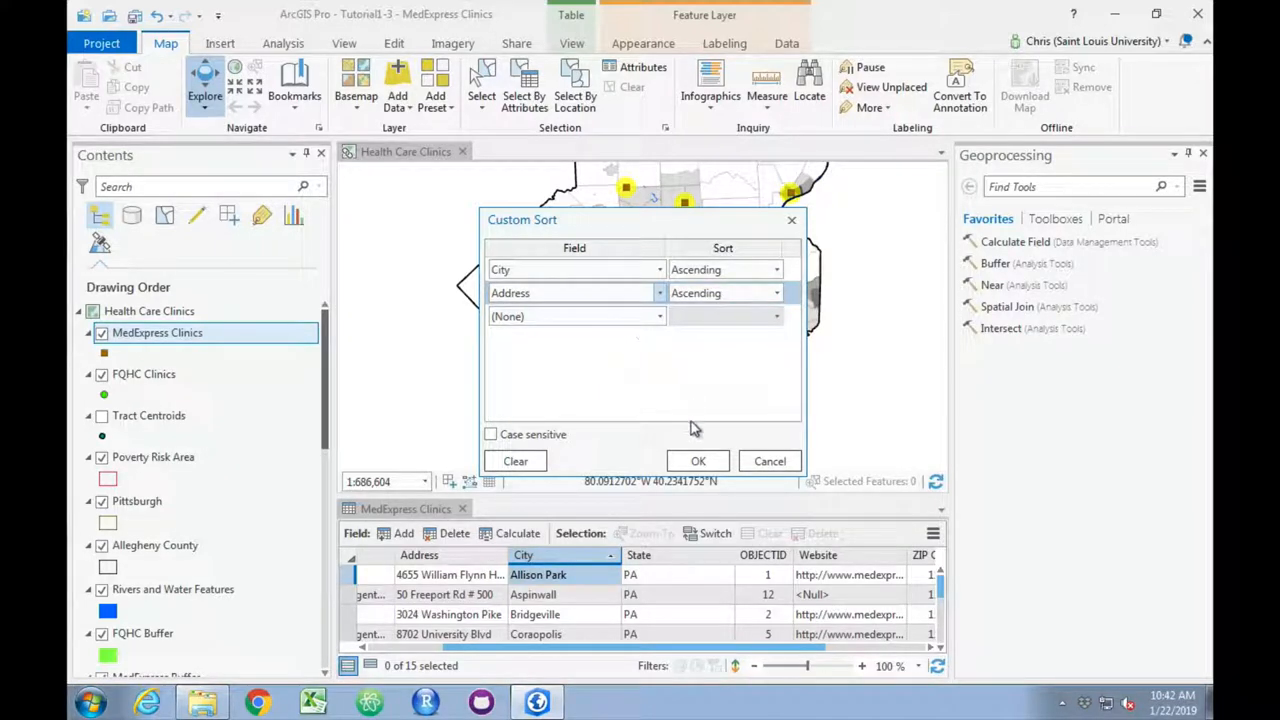
left_click(698, 460)
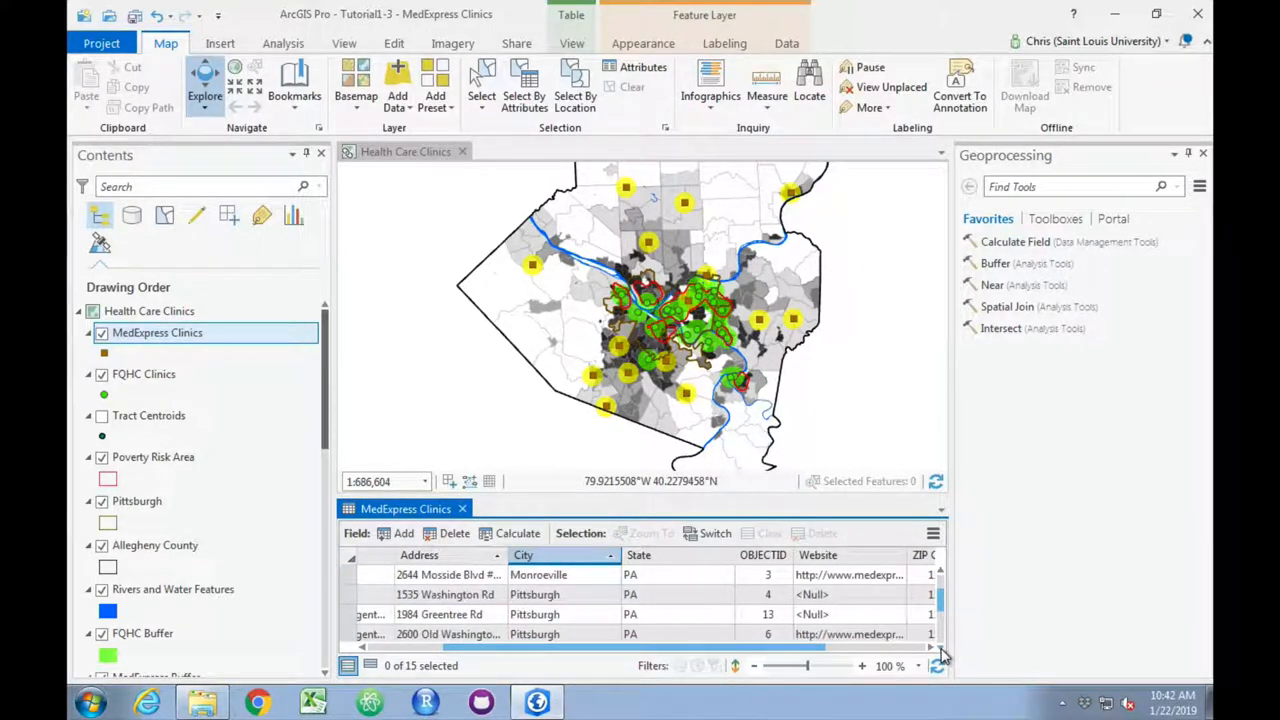
scroll("down", 3)
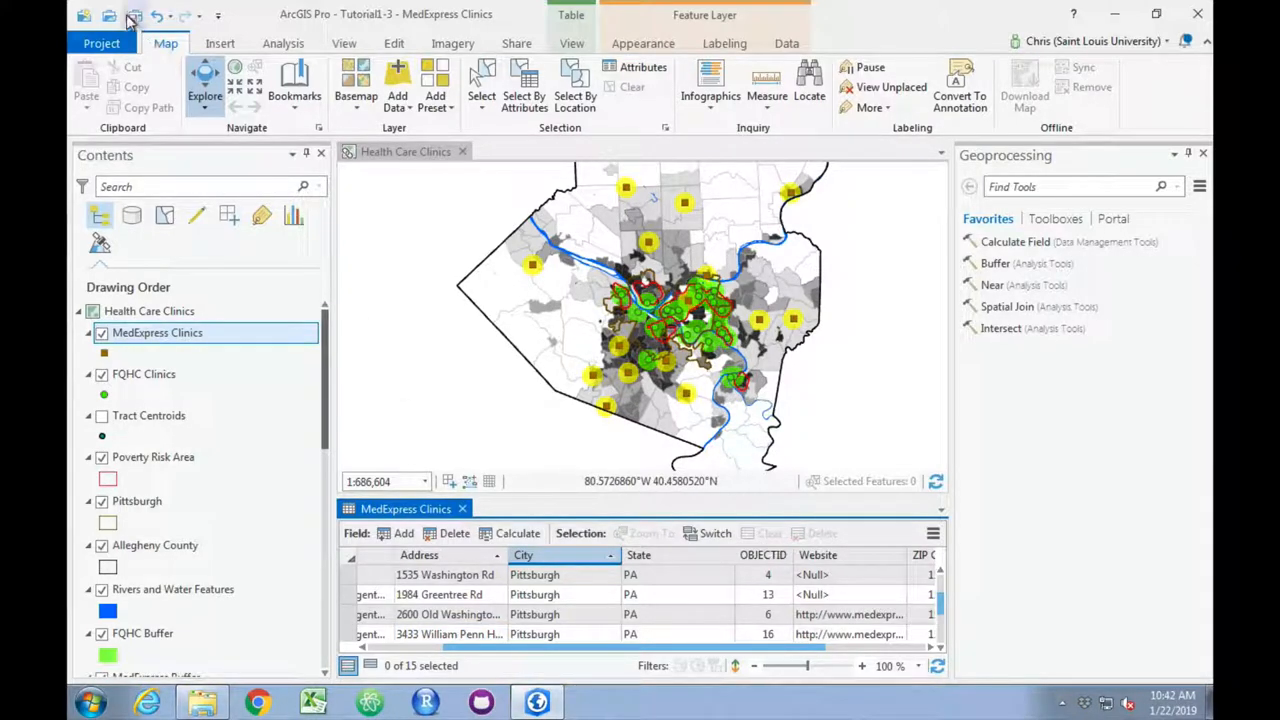
Save the project as a copy named Tutorial1-3Prener and return to the map
left_click(100, 44)
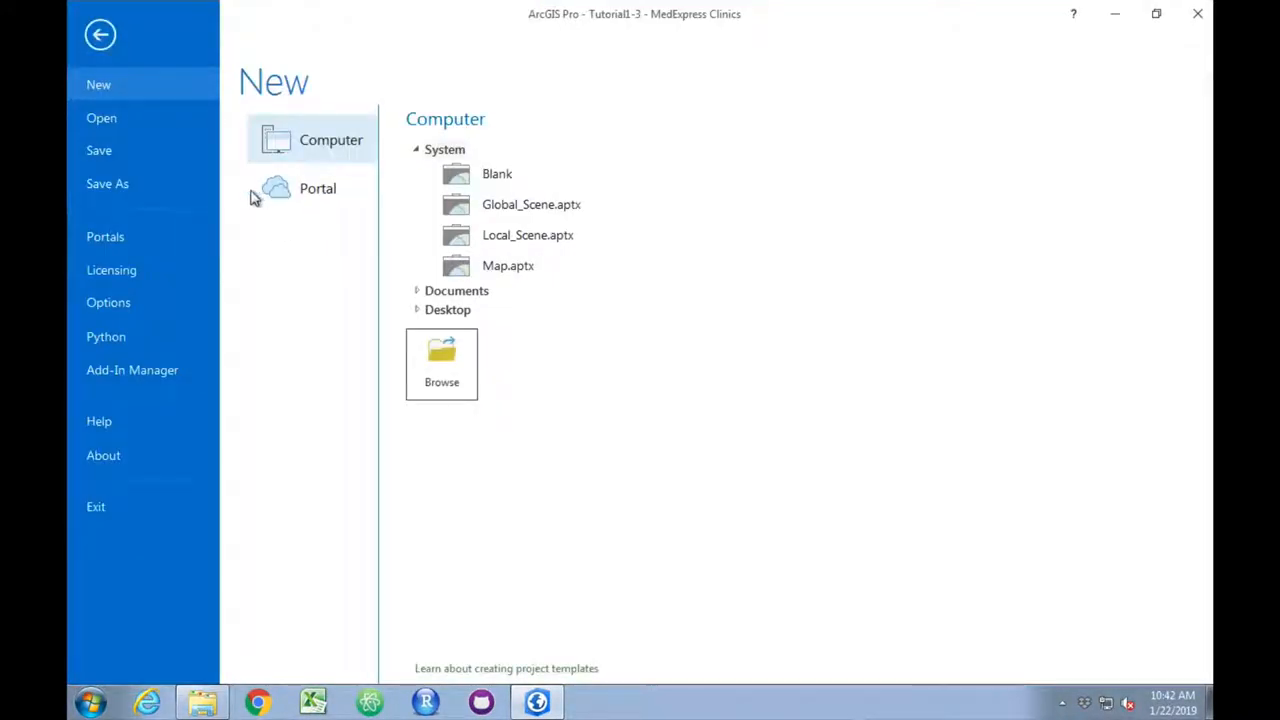
left_click(108, 184)
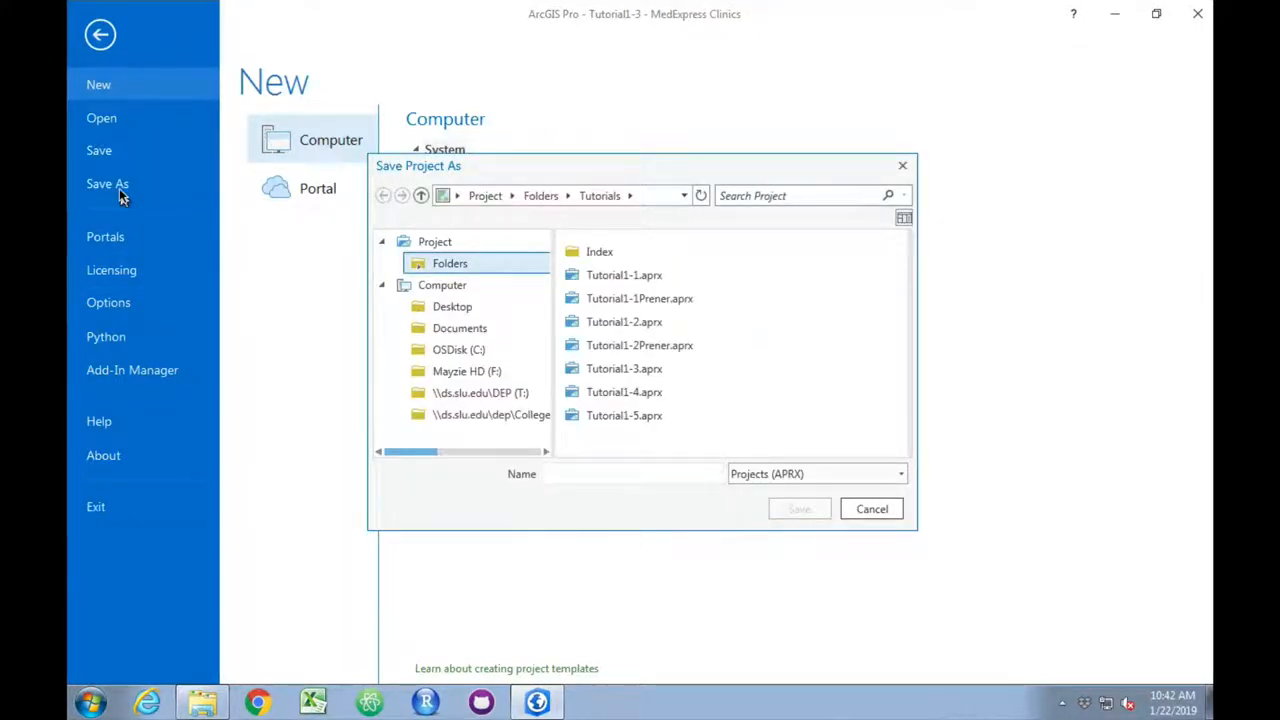
type("Tutorial1")
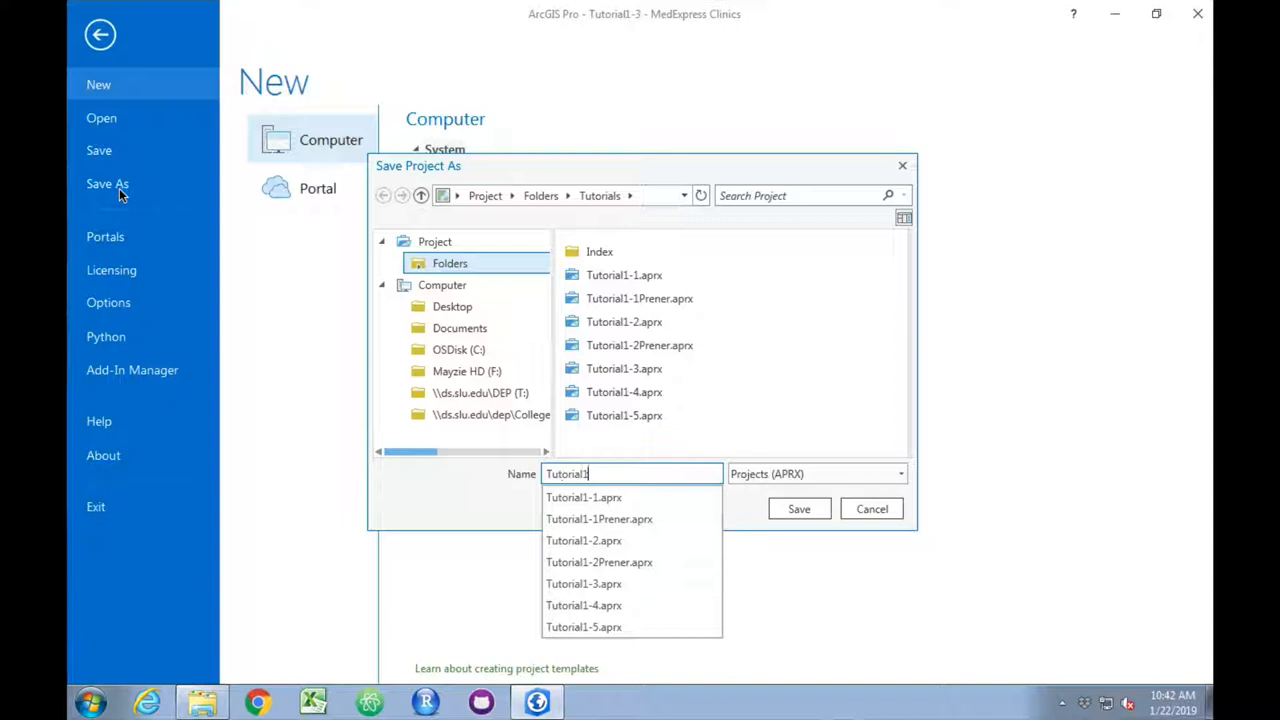
left_click(872, 508)
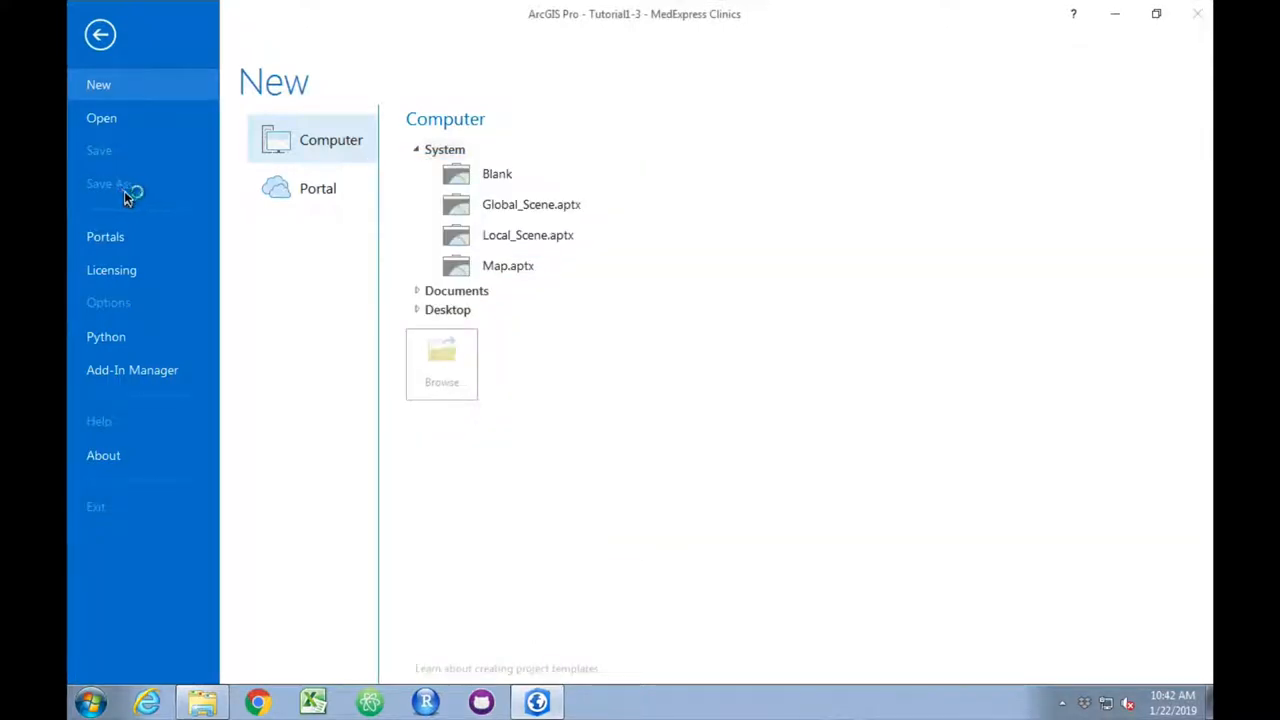
left_click(100, 184)
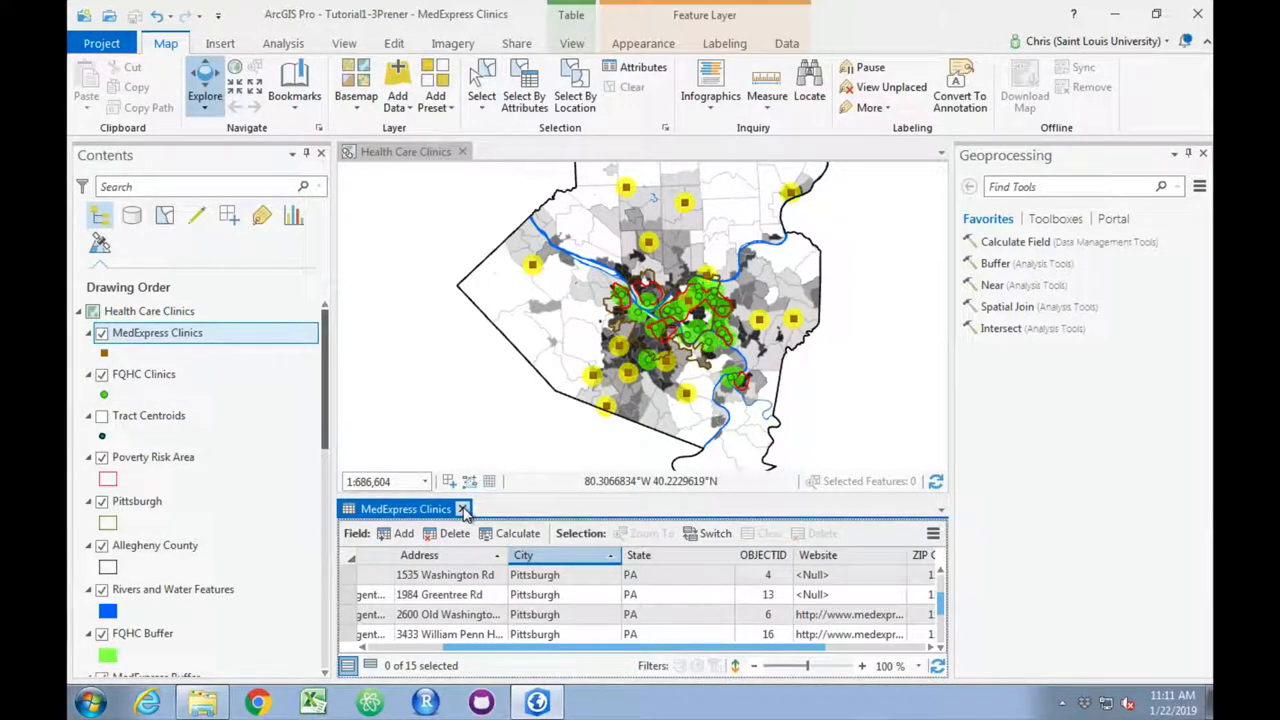
Close the MedExpress Clinics table and turn on the Tract Centroids layer
left_click(462, 510)
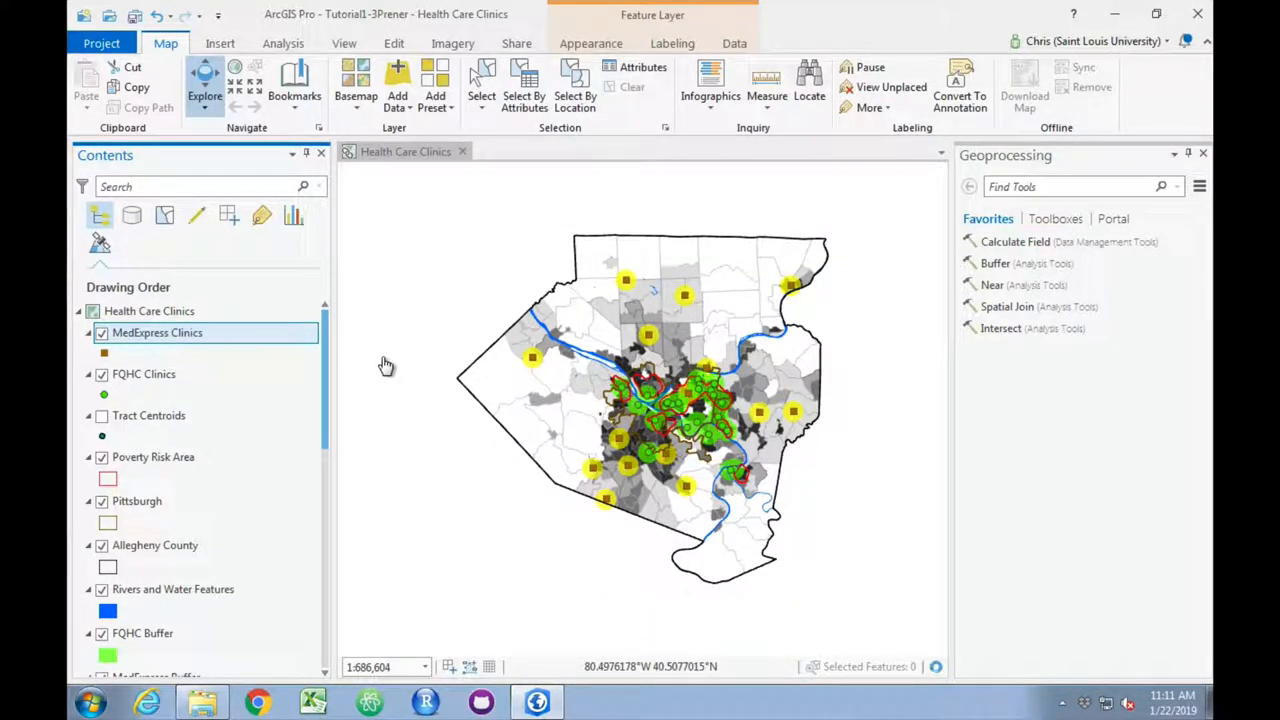
mouse_move(190, 418)
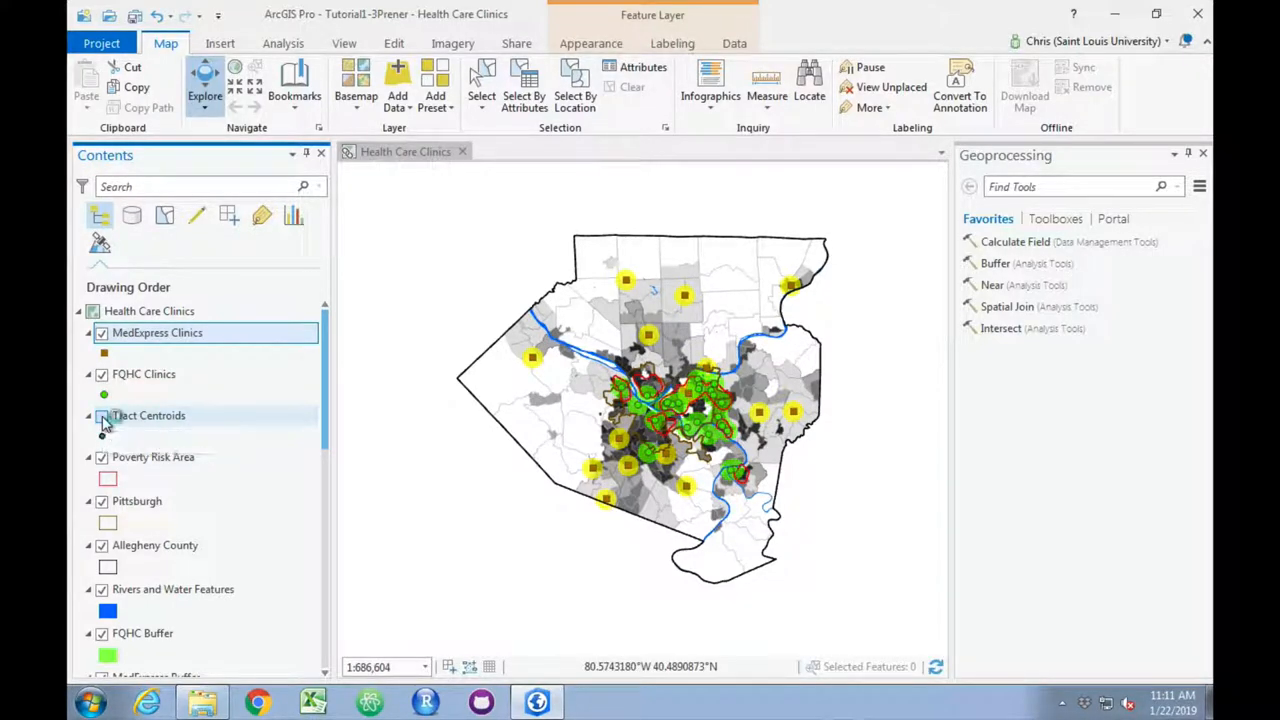
left_click(100, 414)
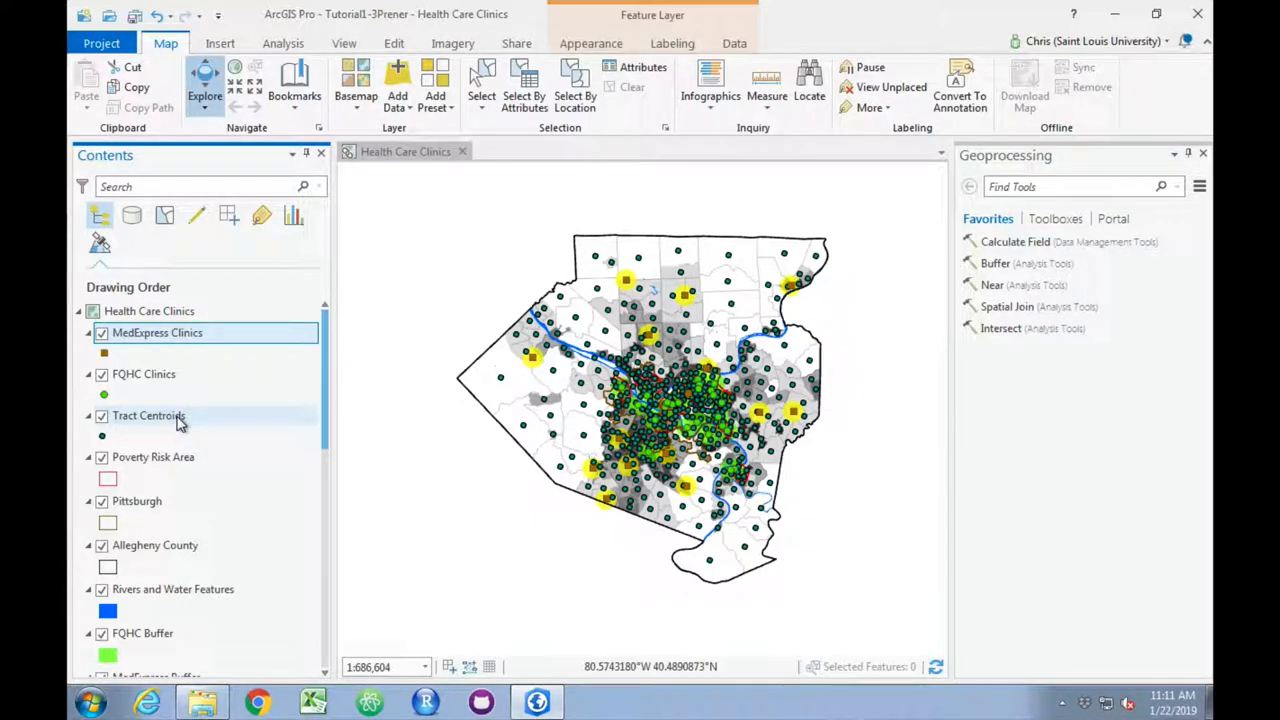
Show the Tract Centroids attribute table from the layer's context menu
right_click(148, 414)
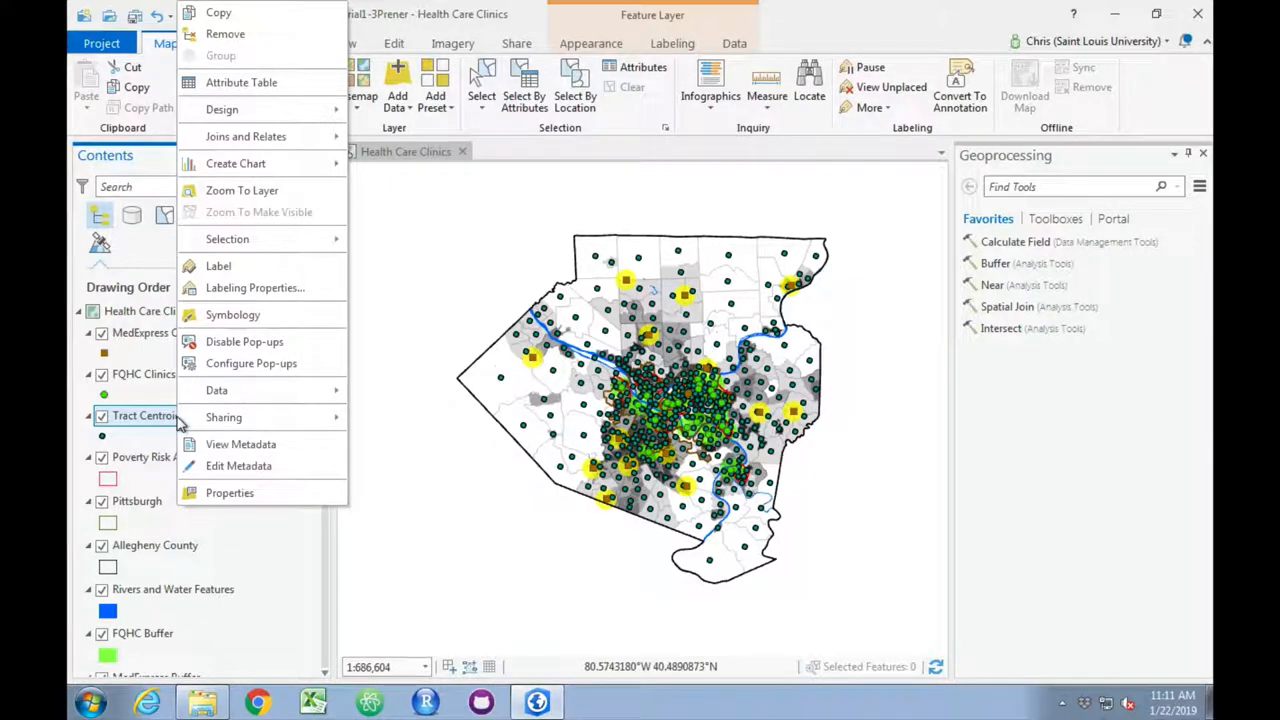
left_click(240, 82)
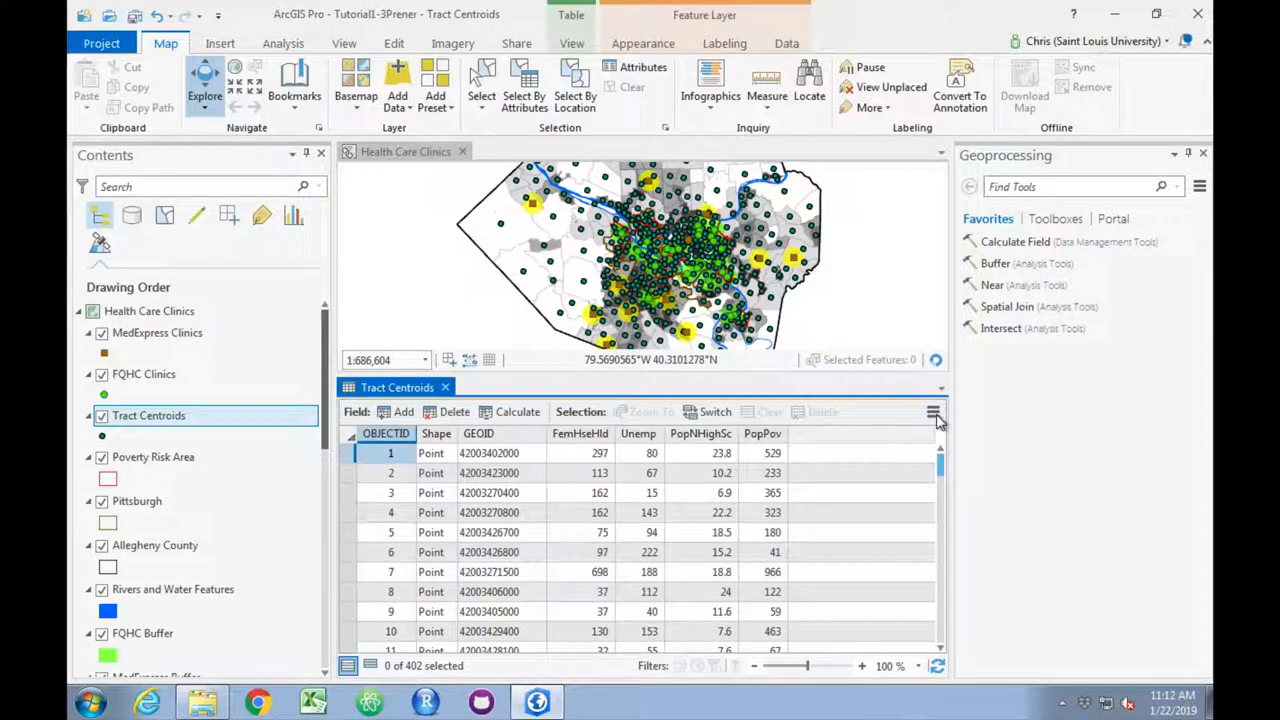
Switch the Tract Centroids table to Fields View via the table options menu
left_click(932, 412)
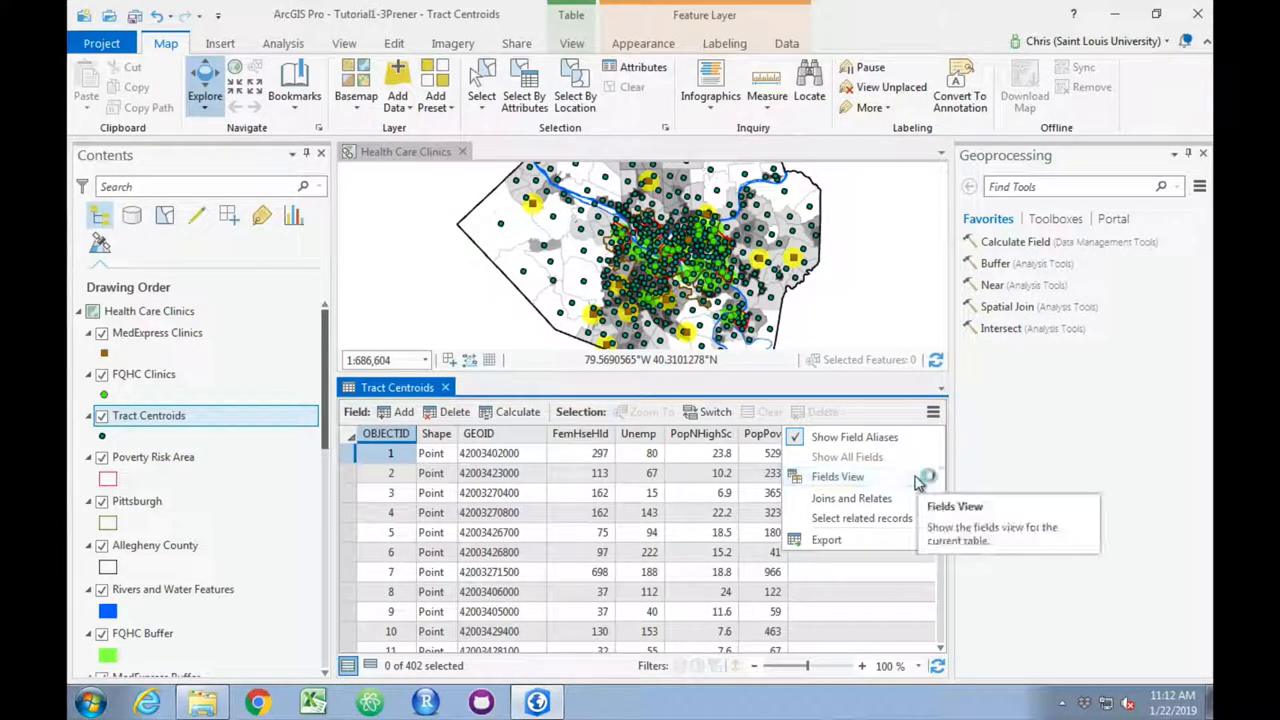
left_click(838, 476)
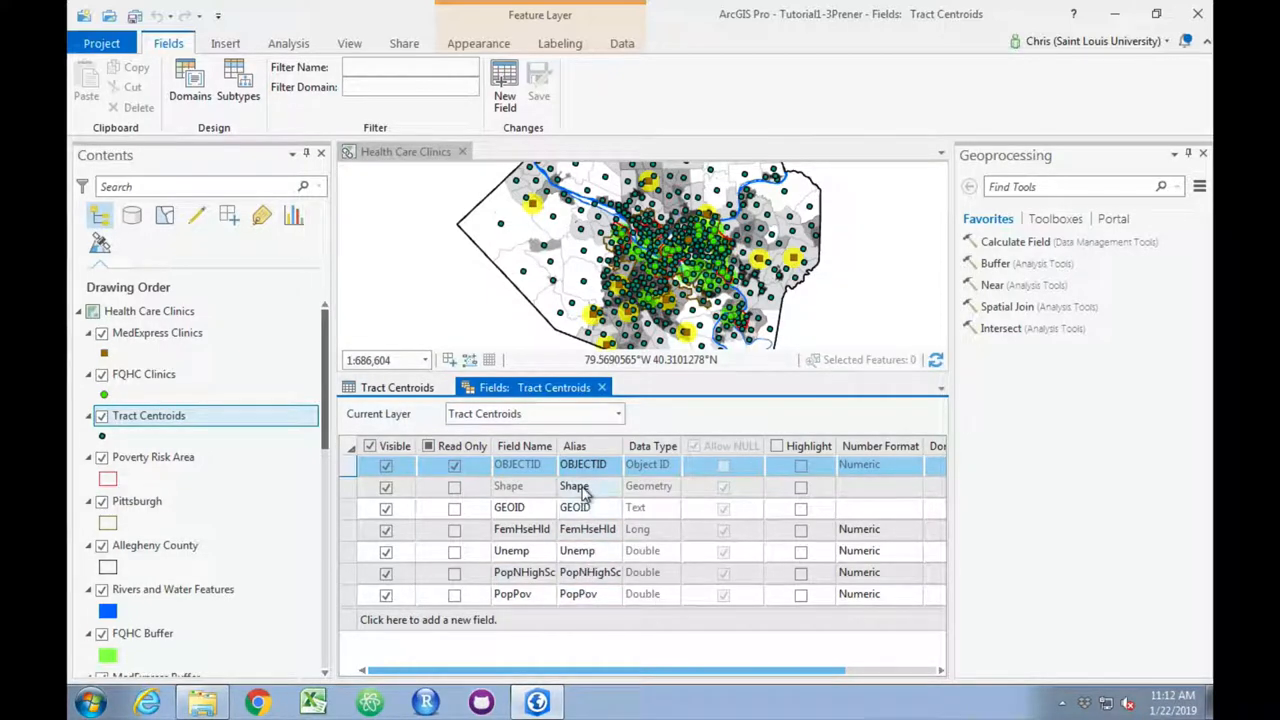
mouse_move(576, 508)
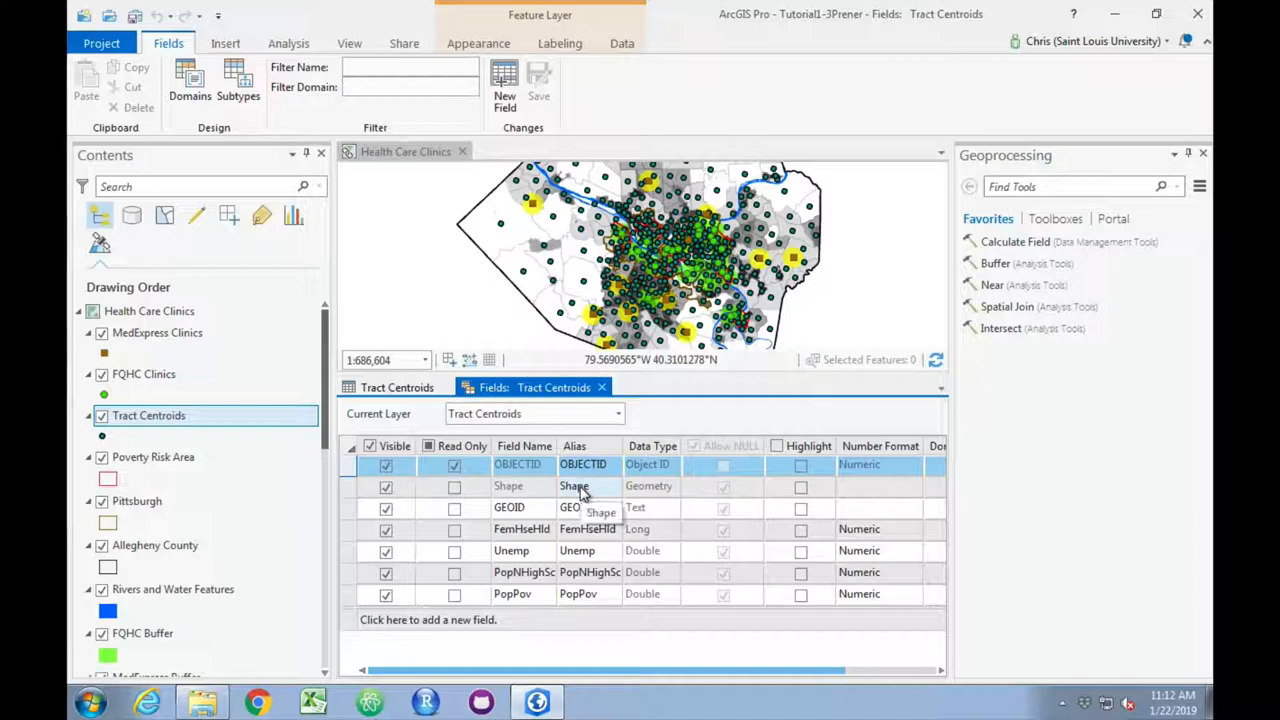
mouse_move(584, 508)
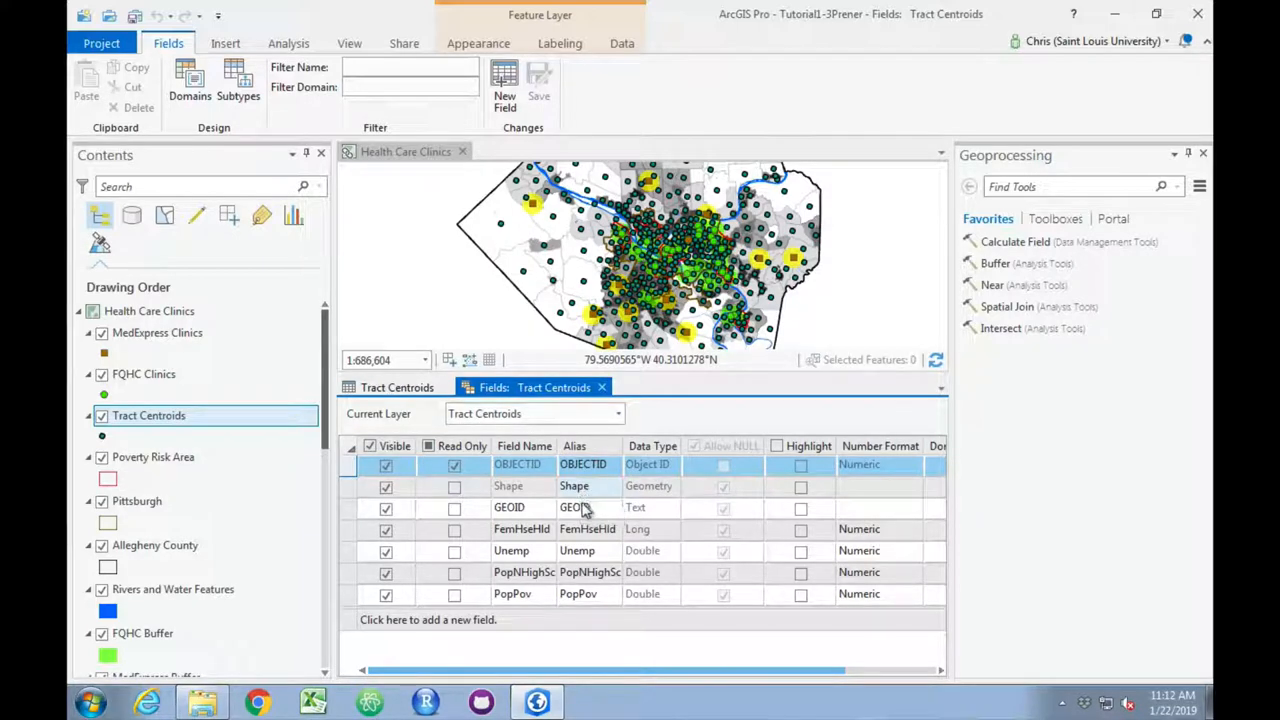
Alias FemHseHld, Unemp, PopNHighSc and PopPov as Female Headed Household, Unemployed Population, High School Non-Graduates, Poverty Population
double_click(590, 528)
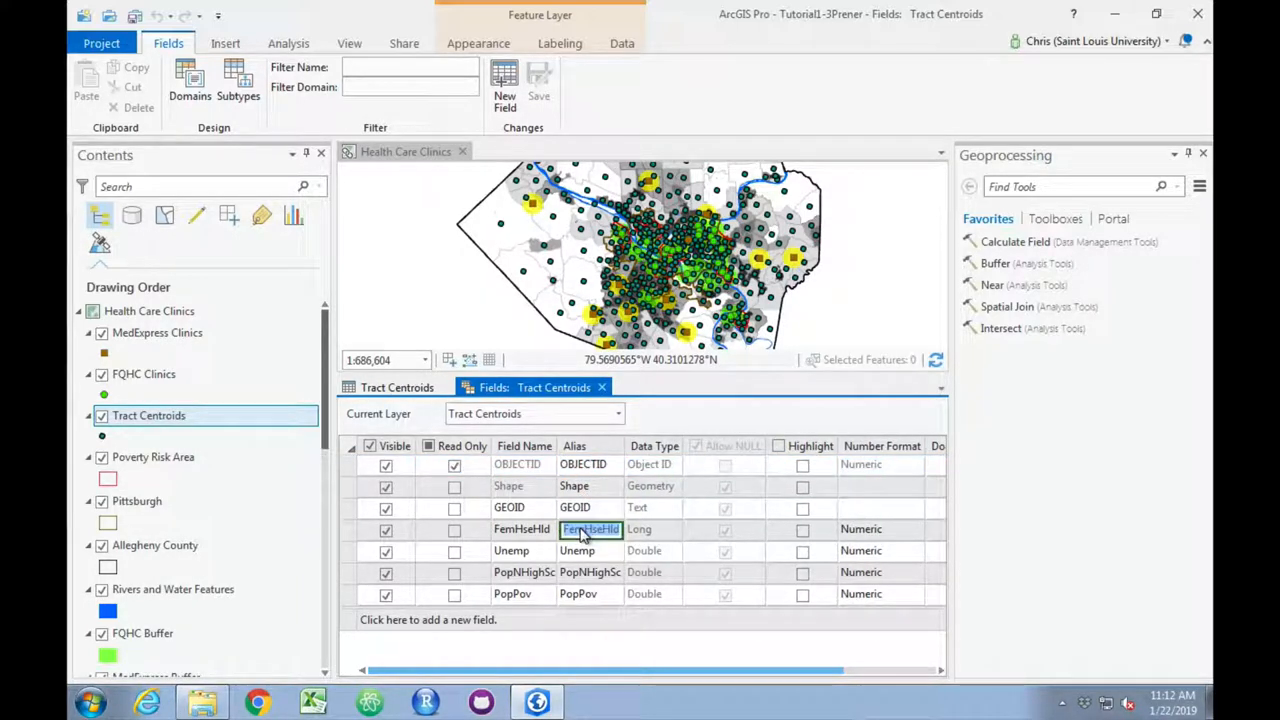
mouse_move(590, 528)
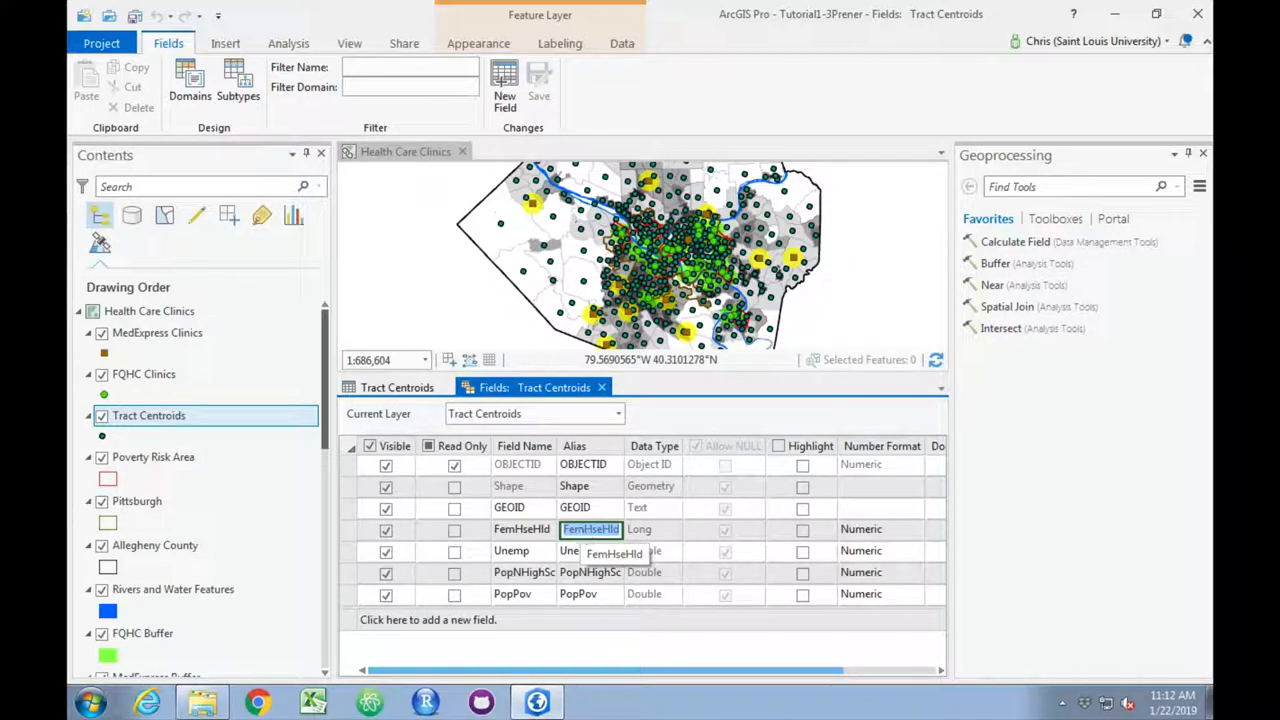
type("Female Headed Househo")
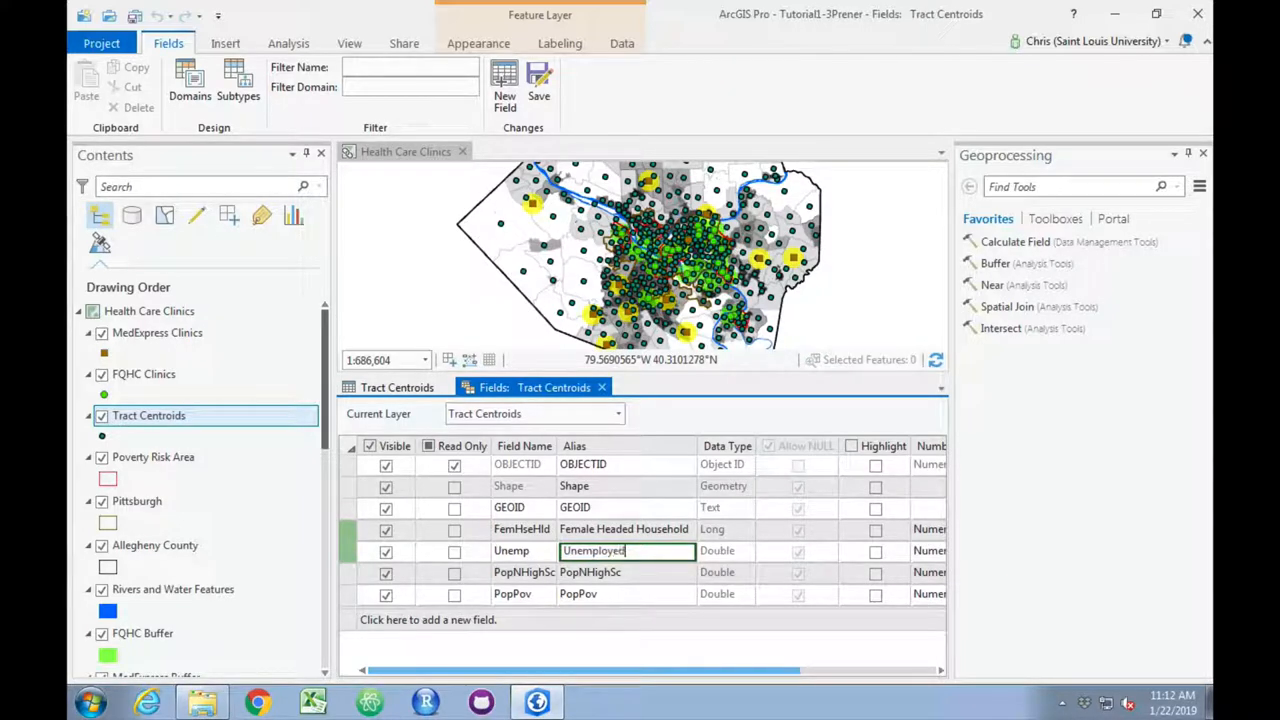
type("Population")
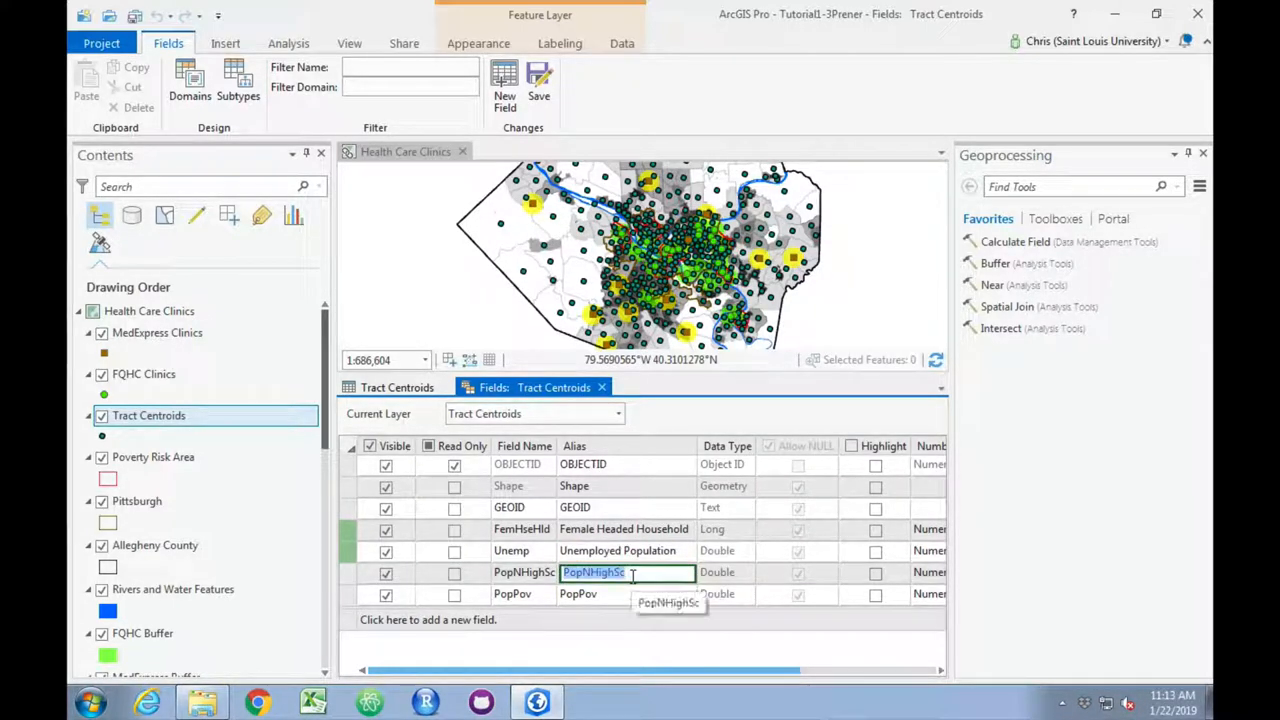
type("High")
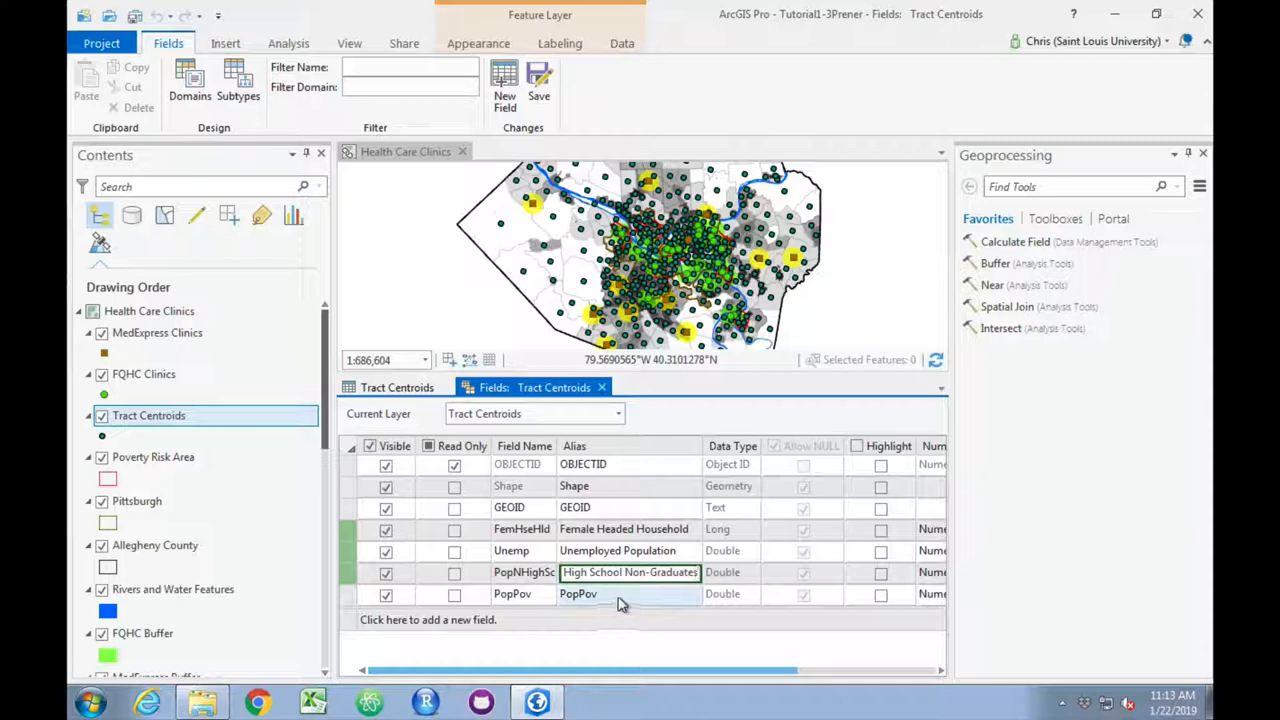
left_click(578, 592)
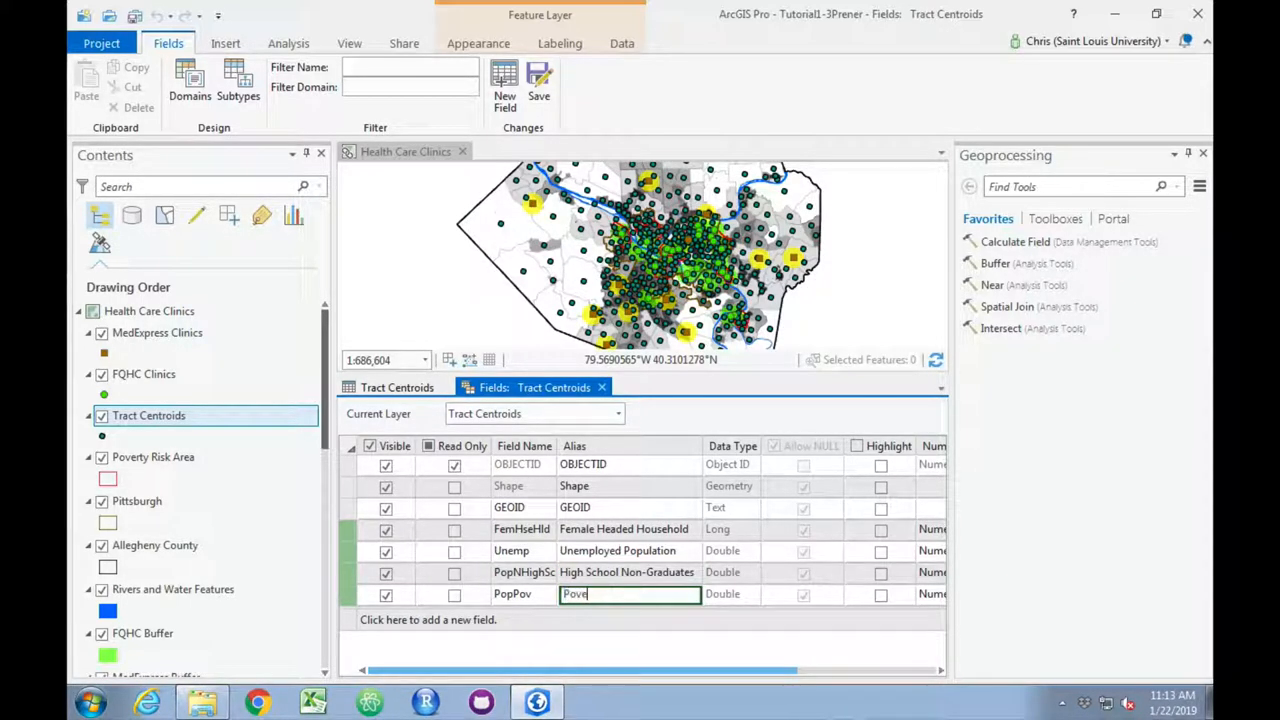
type("rty Population")
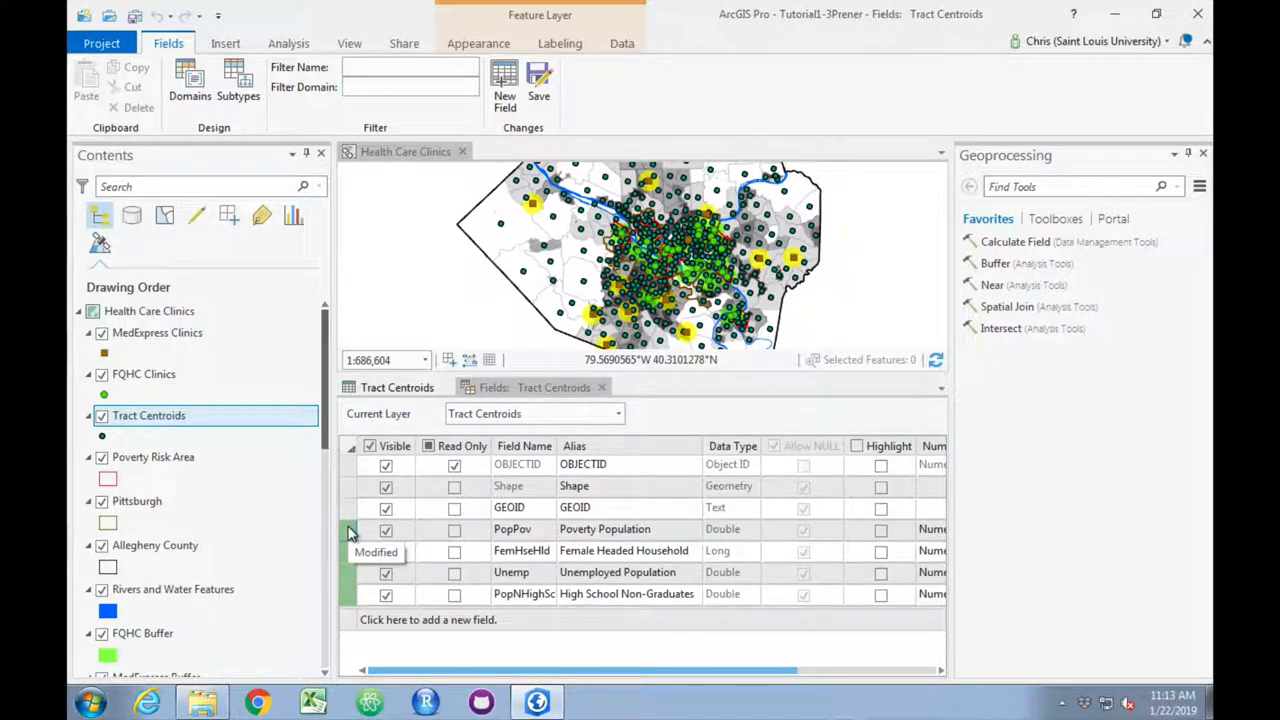
Save the alias edits and return to the table showing Poverty Population and Unemployed Population headings
left_click(538, 80)
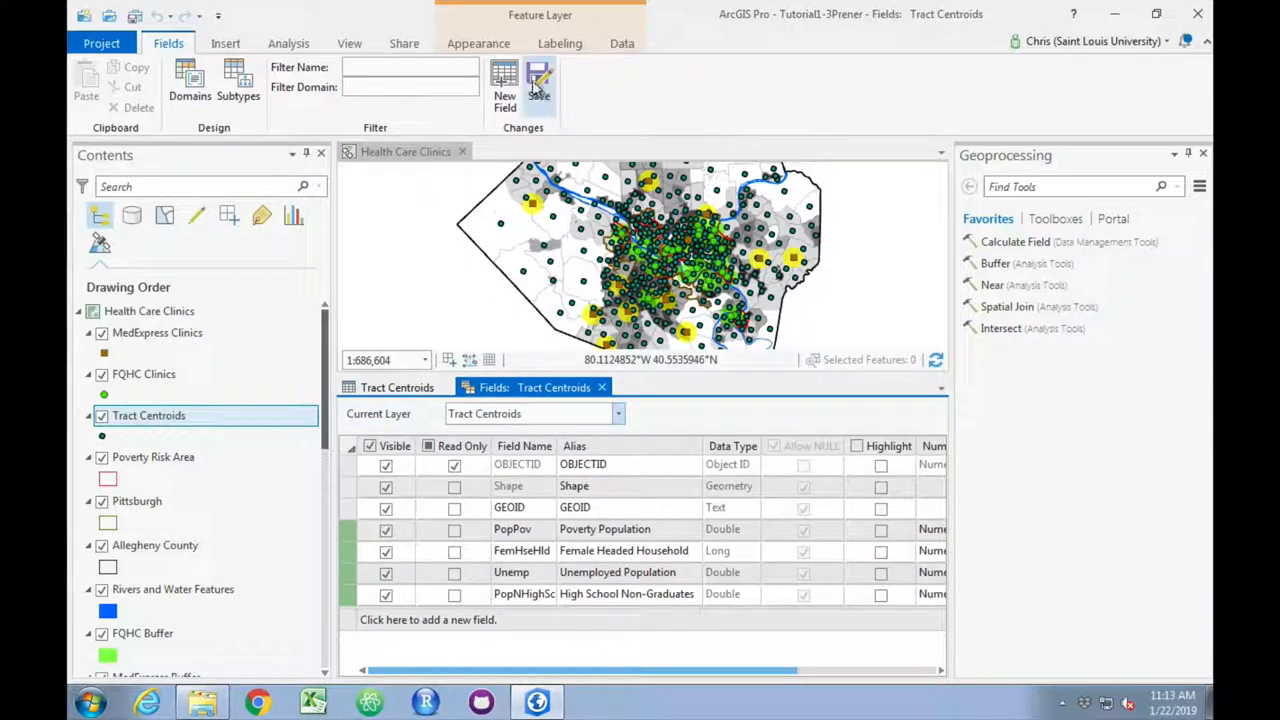
left_click(538, 84)
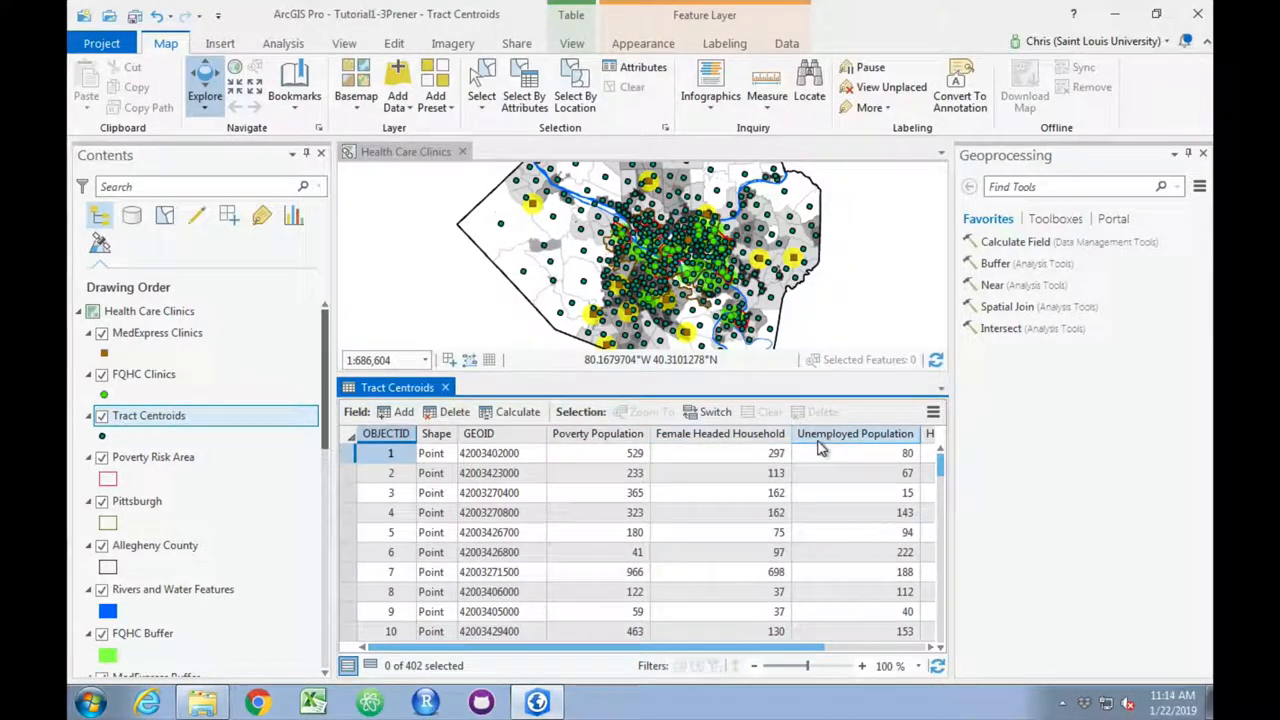
mouse_move(596, 432)
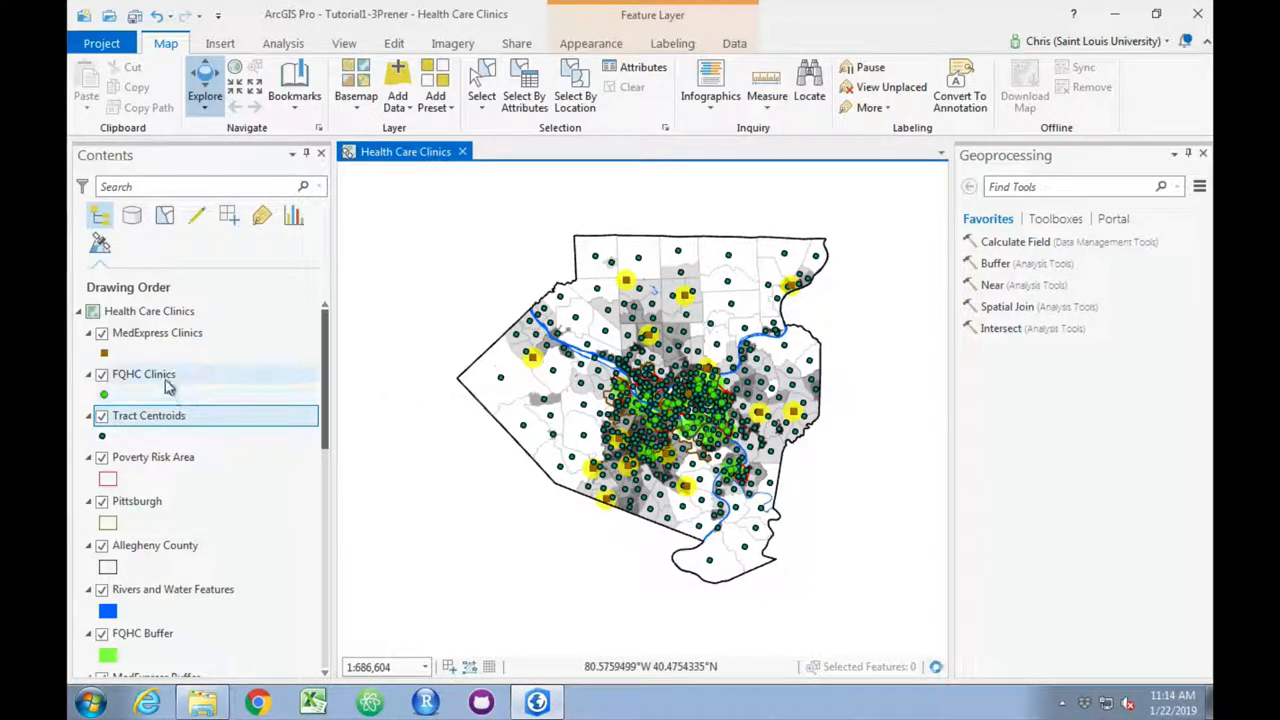
Show the FQHC Clinics attribute table and clear its six selected clinic records
left_click(144, 374)
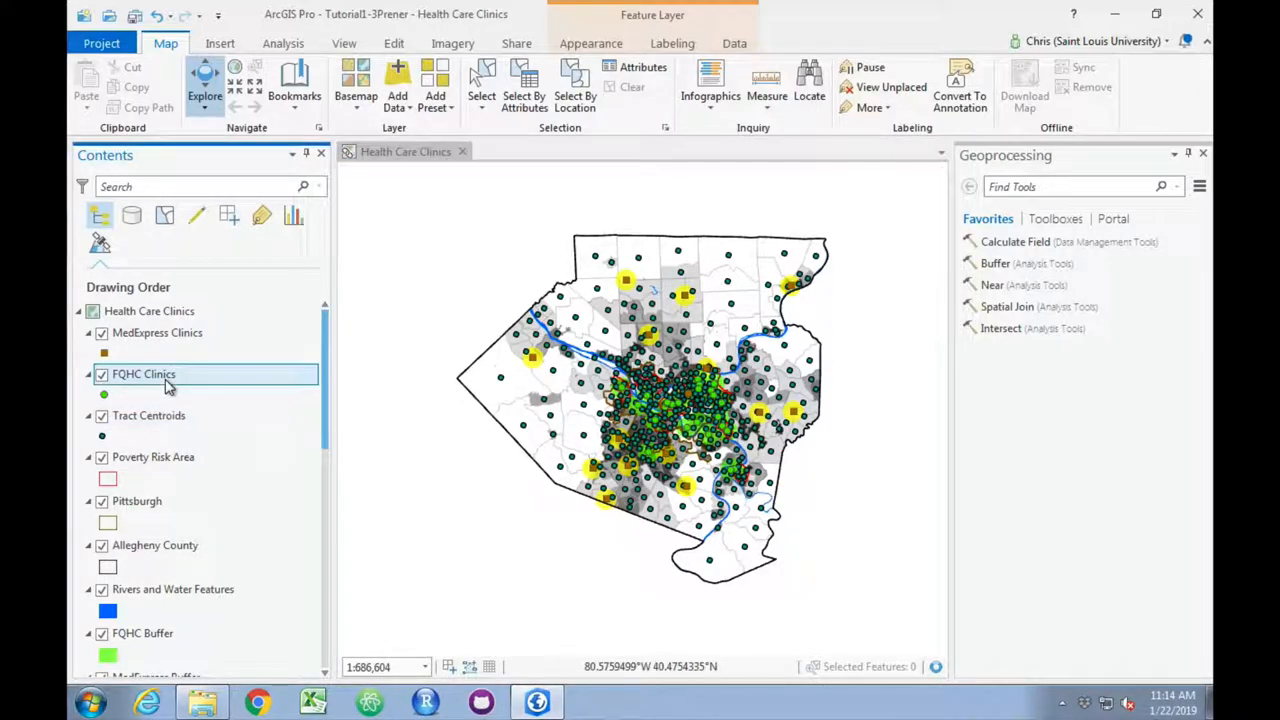
right_click(144, 374)
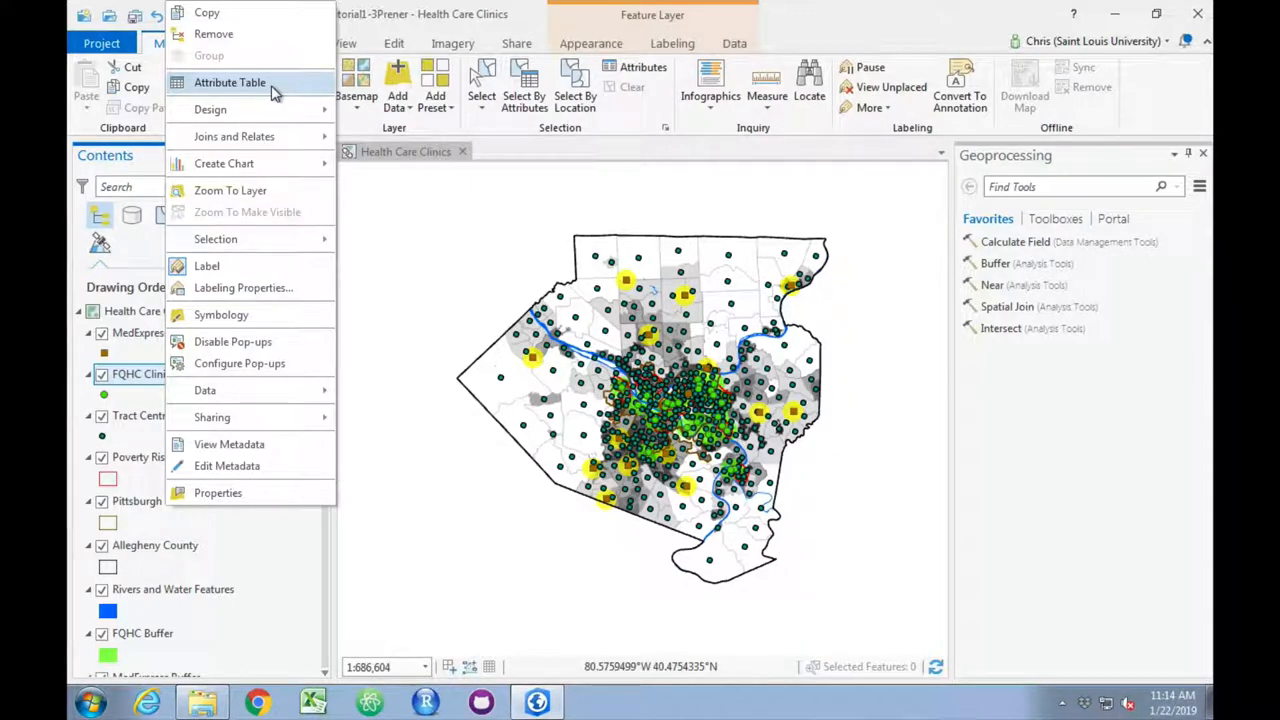
left_click(230, 82)
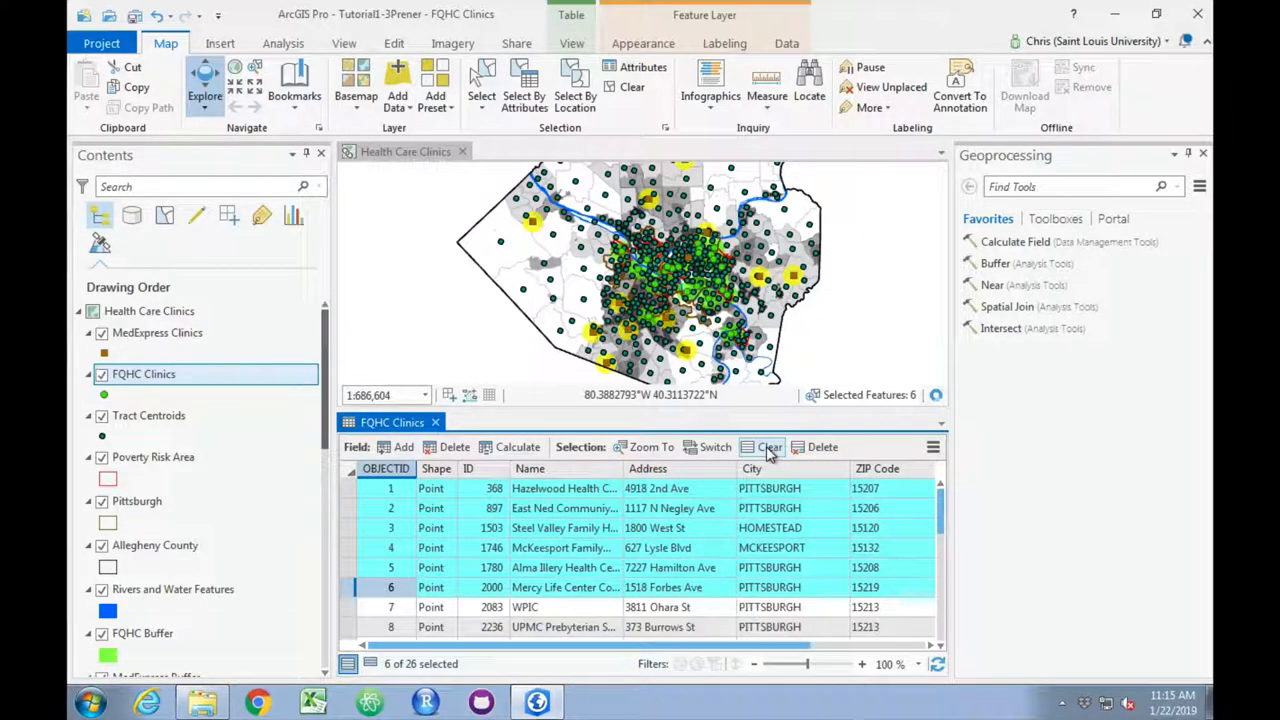
left_click(770, 448)
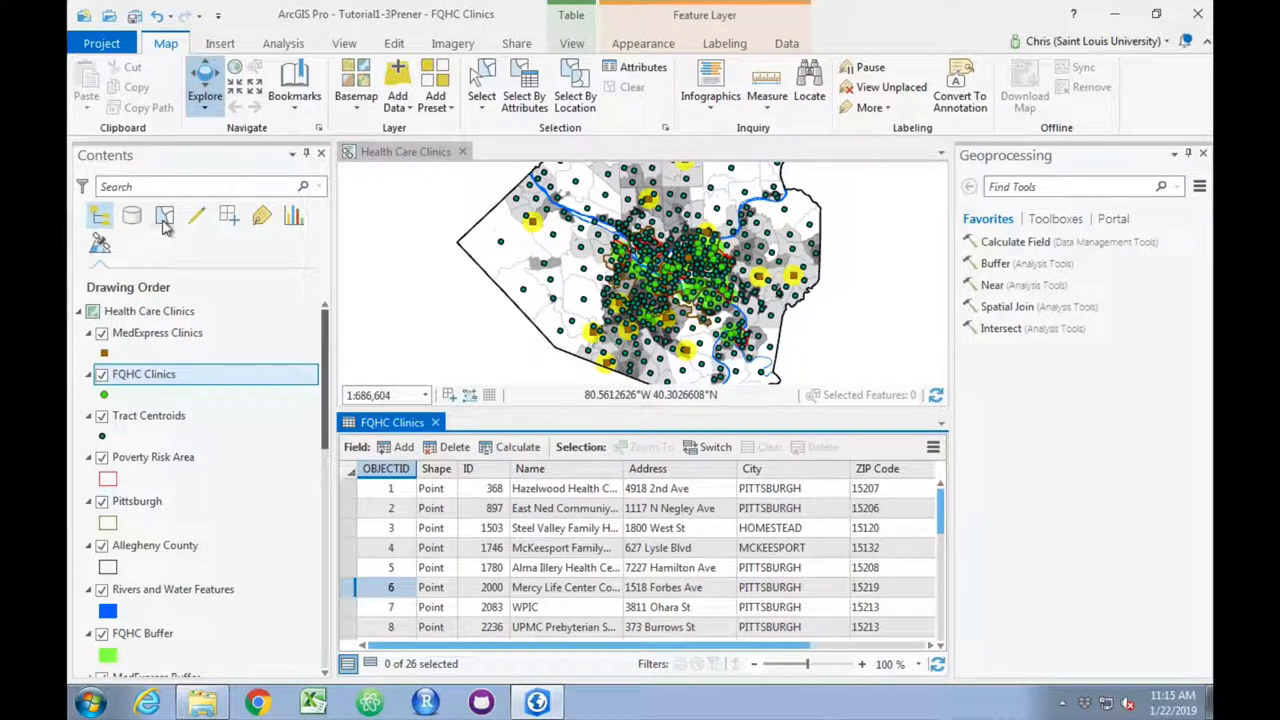
Leave only clinic layers selectable via List By Selection, then close the FQHC Clinics table
left_click(164, 216)
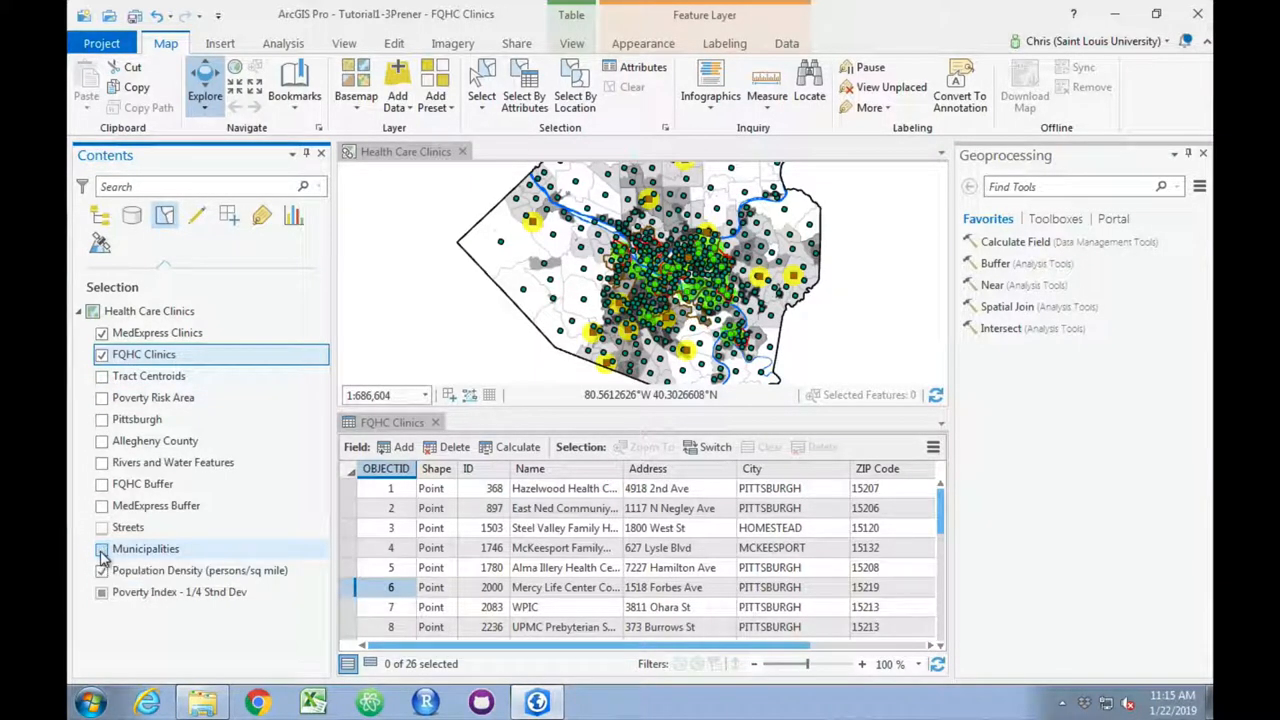
left_click(156, 332)
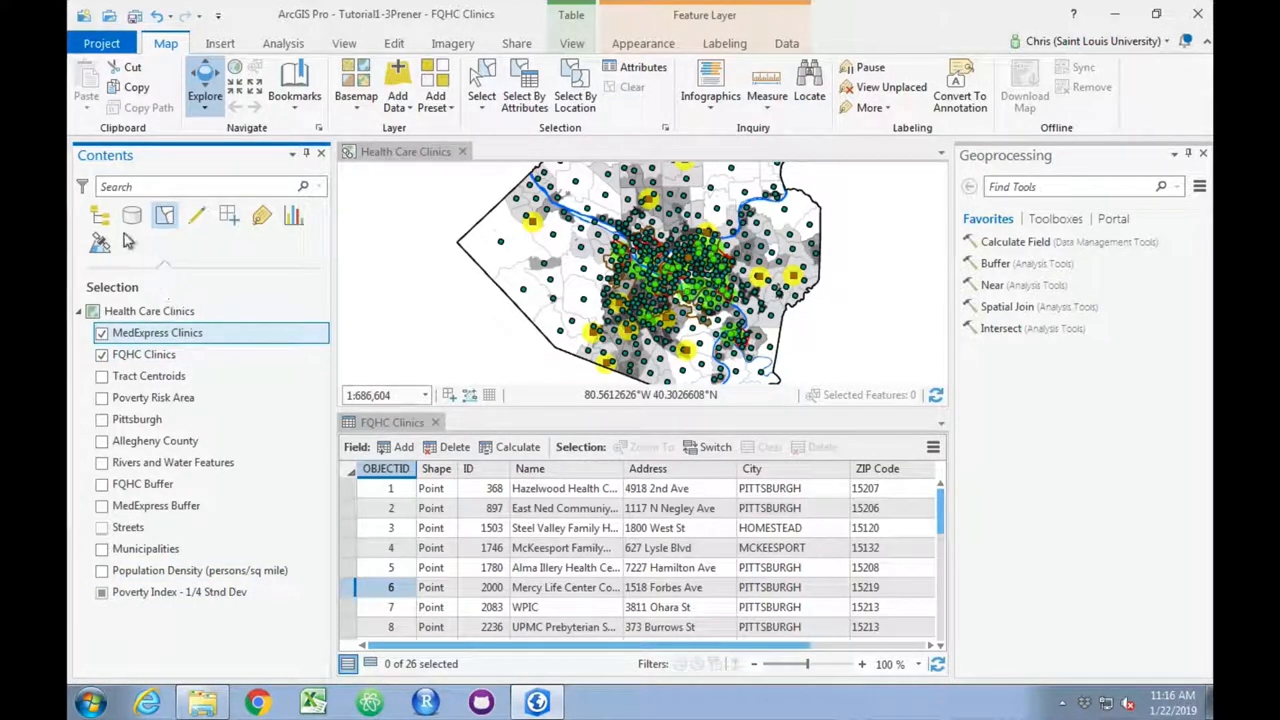
left_click(100, 216)
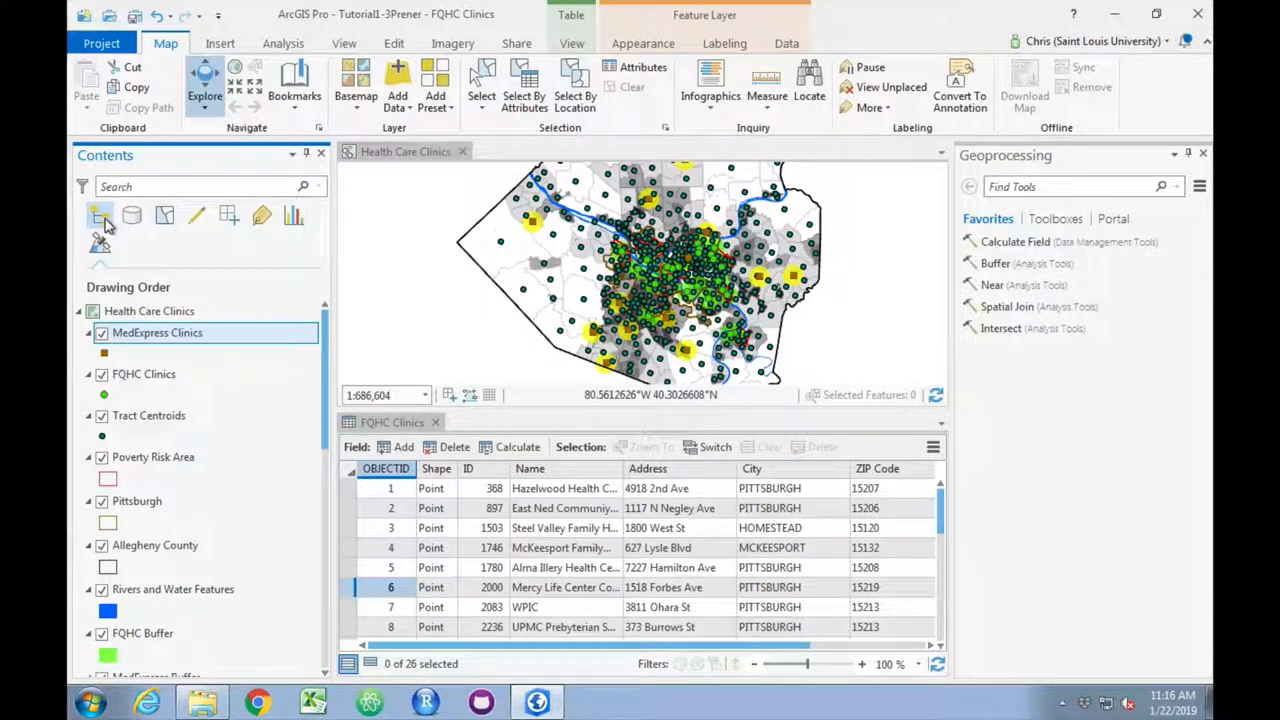
mouse_move(458, 432)
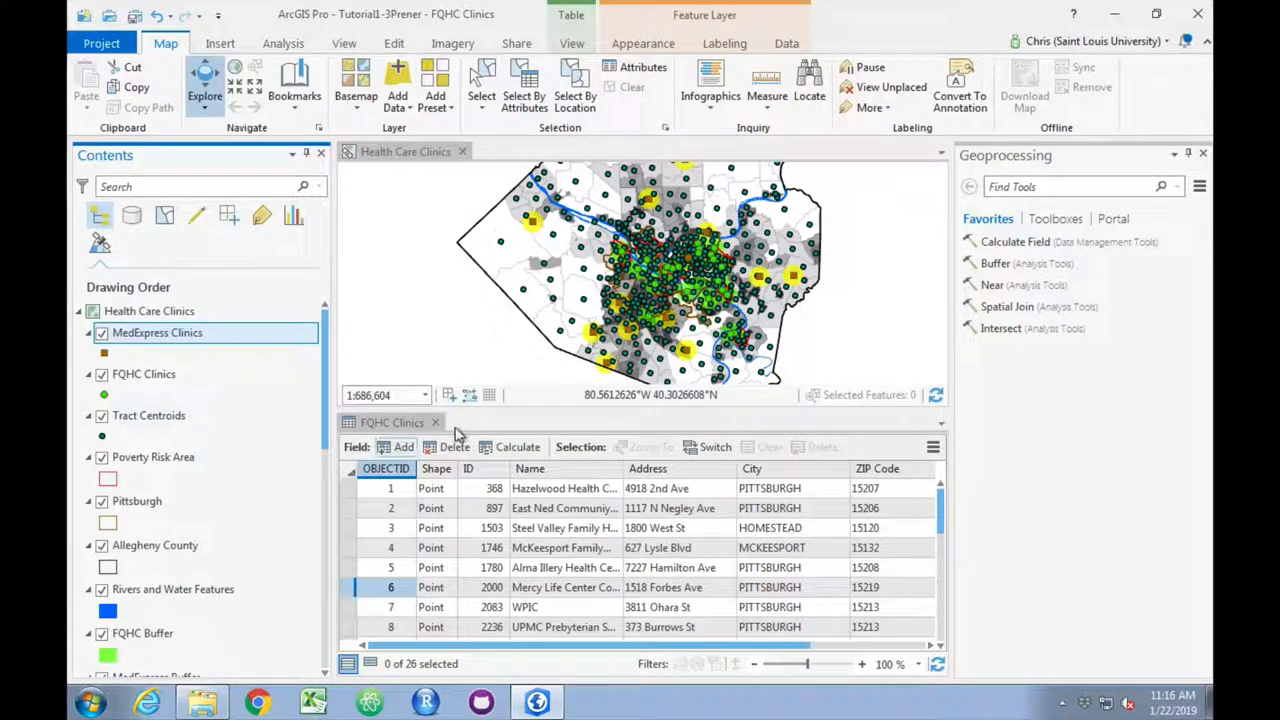
left_click(436, 420)
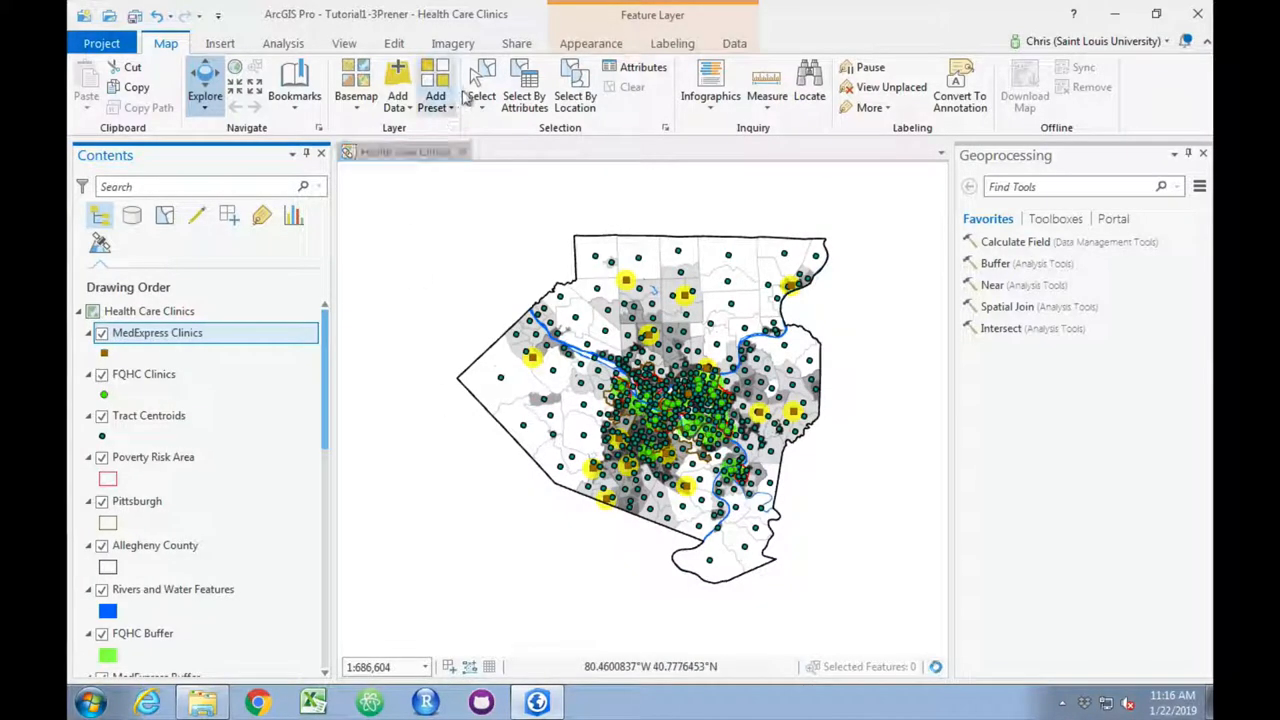
Select MedExpress clinic points directly on the map with the Select tool
left_click(480, 84)
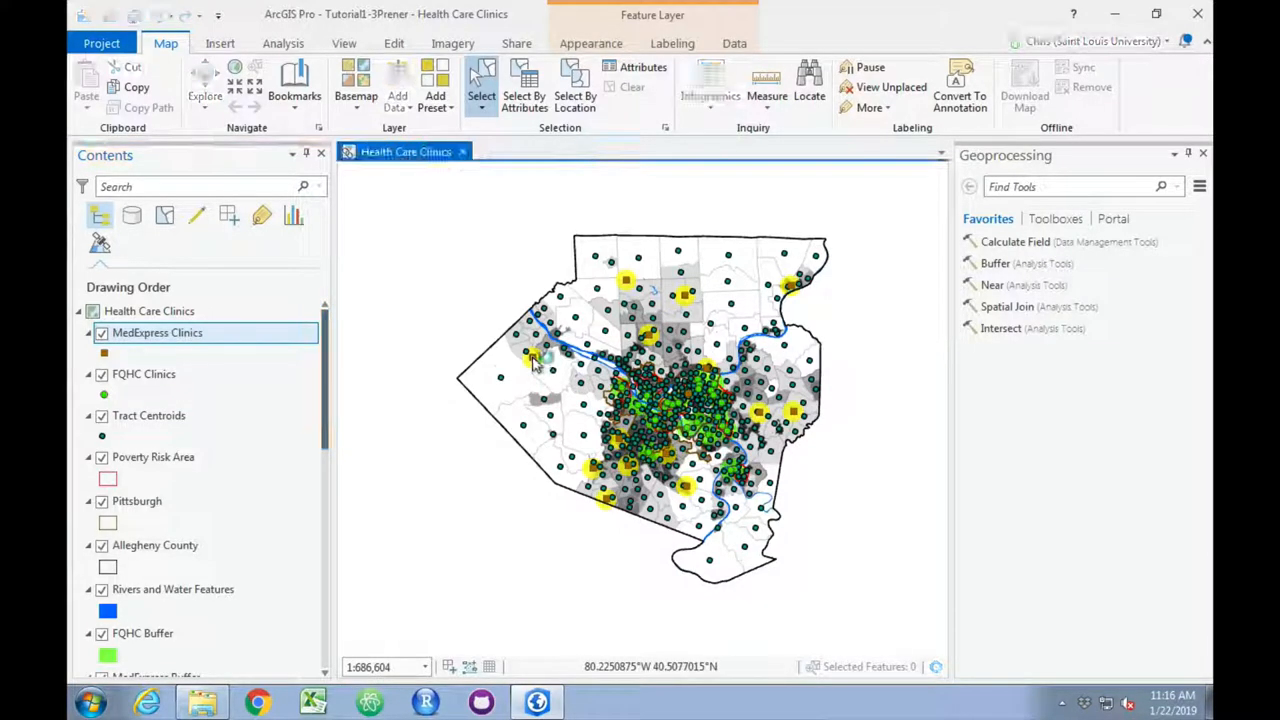
left_click(540, 356)
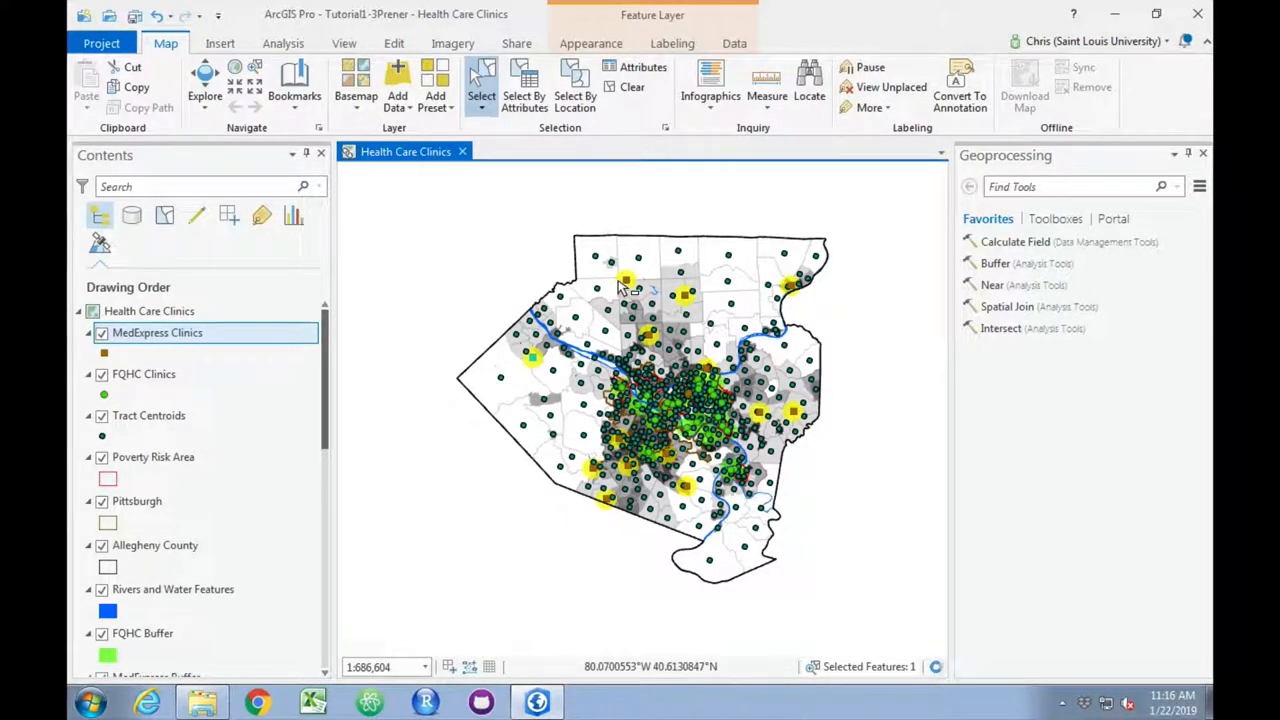
mouse_move(616, 264)
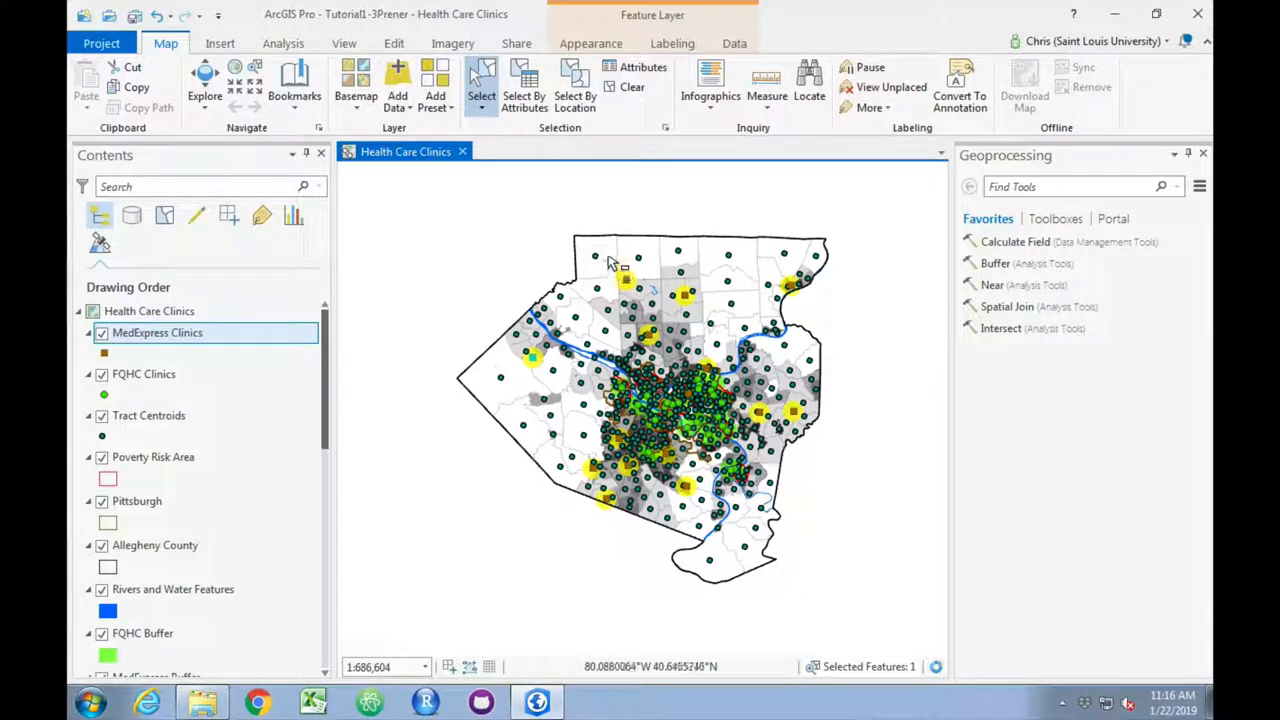
mouse_move(824, 364)
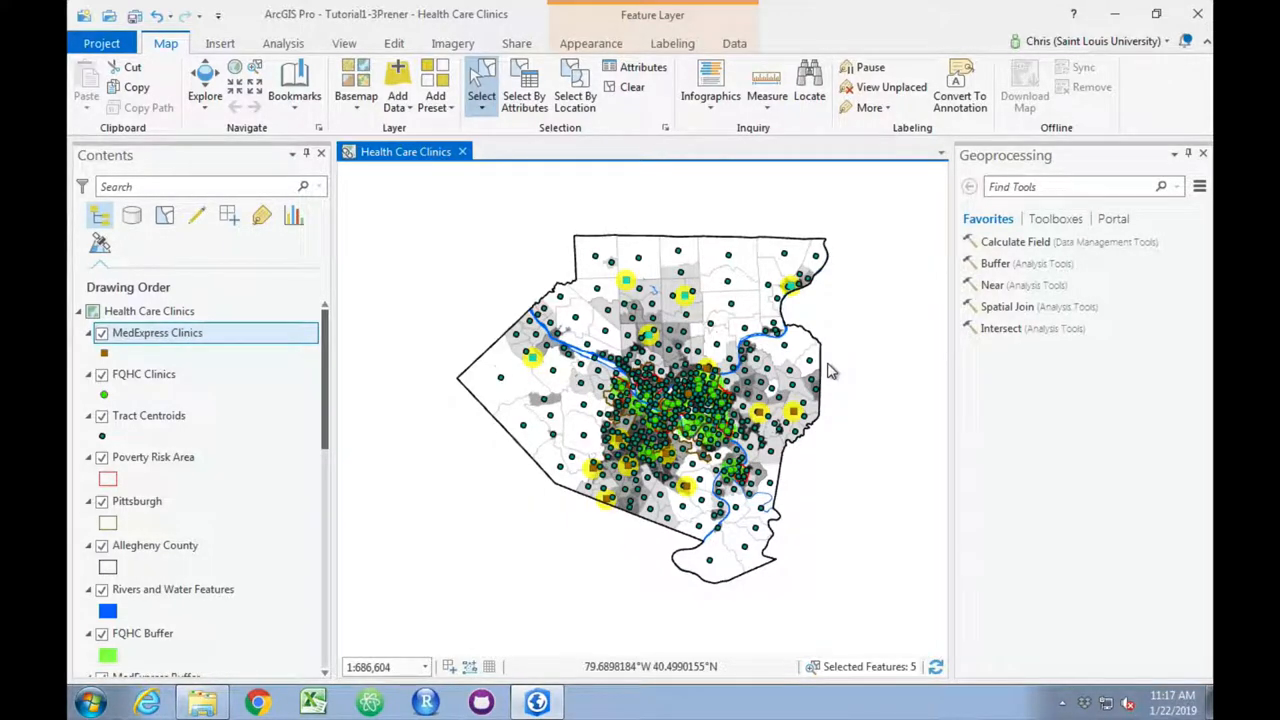
mouse_move(270, 364)
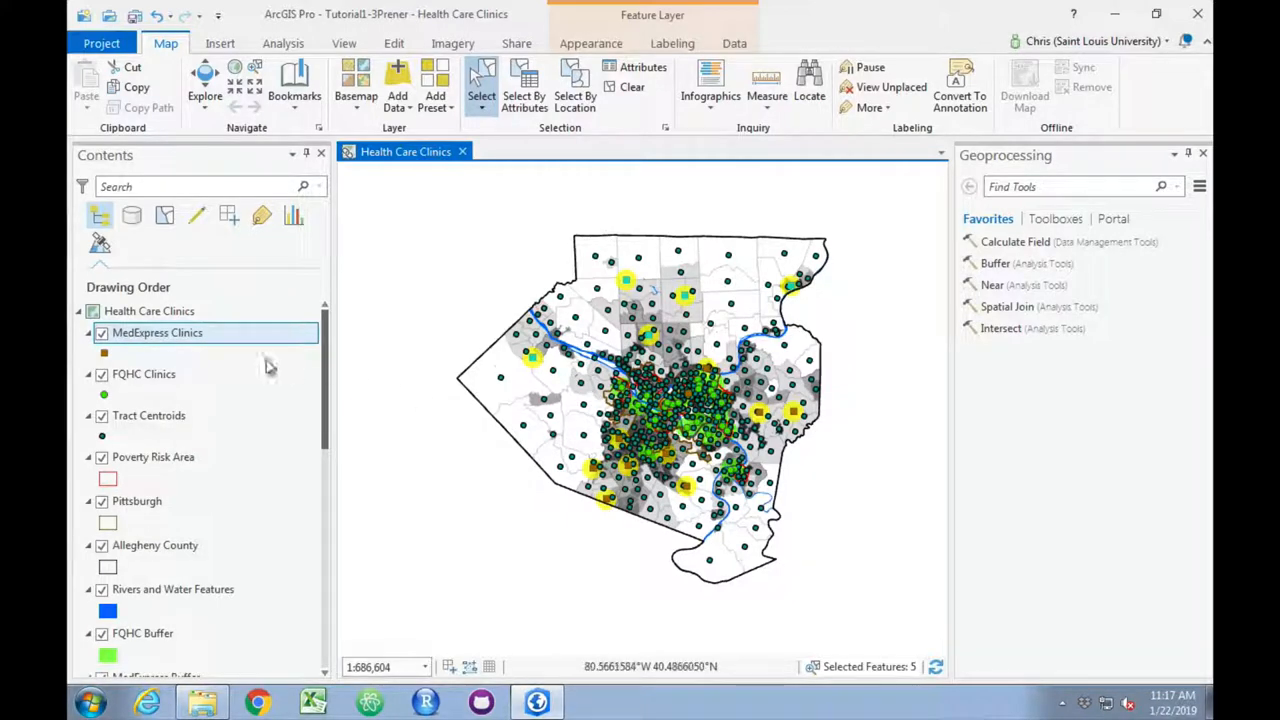
Show the MedExpress Clinics table and switch the selection to the other 10 of 15 clinics
right_click(156, 332)
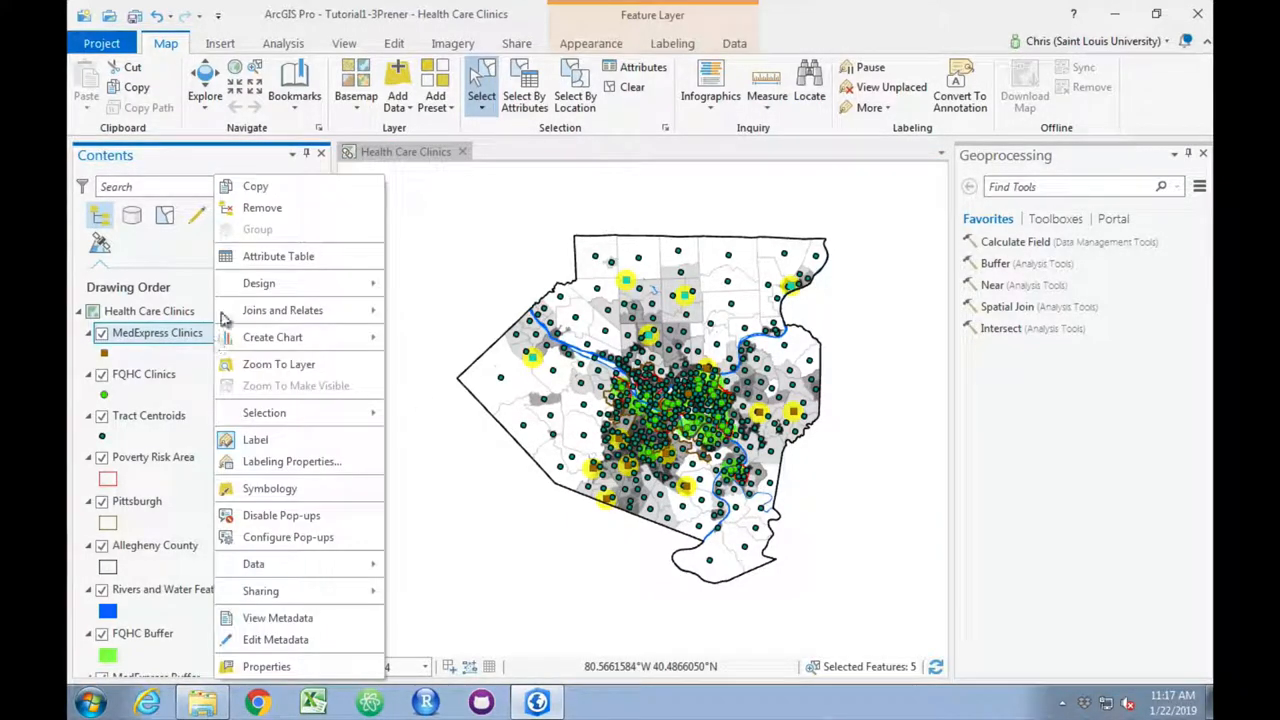
left_click(278, 256)
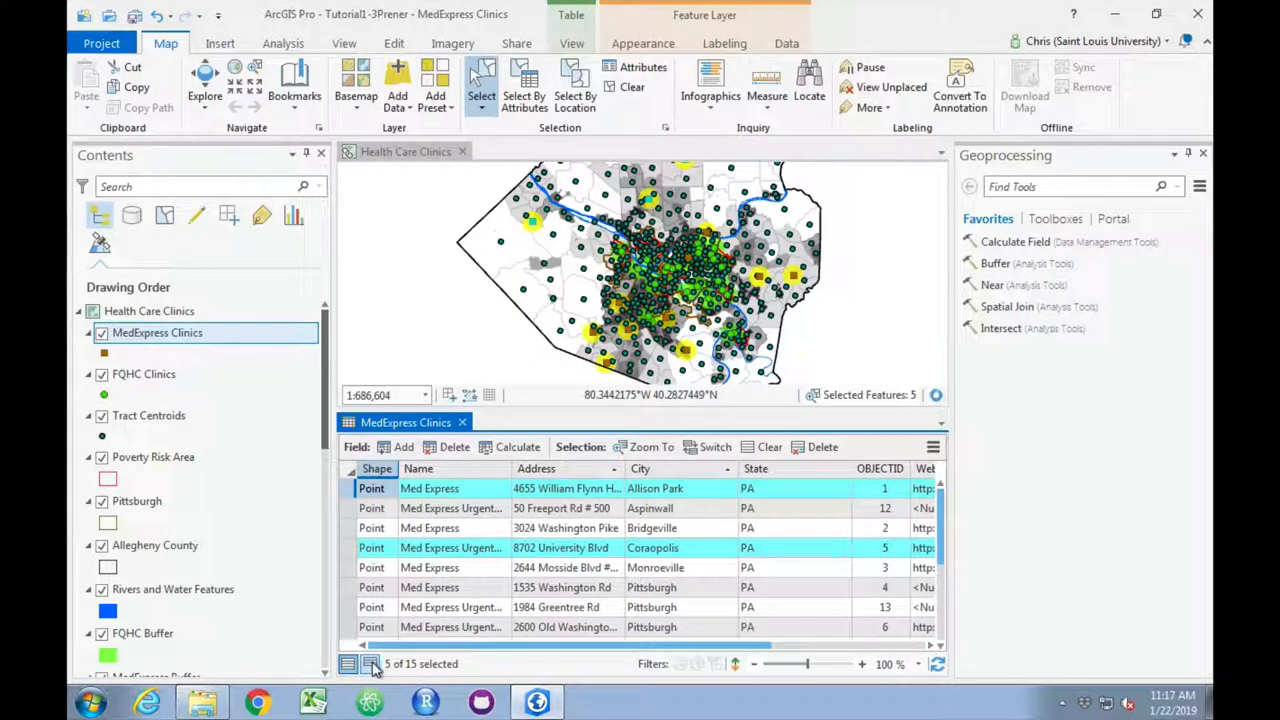
left_click(370, 664)
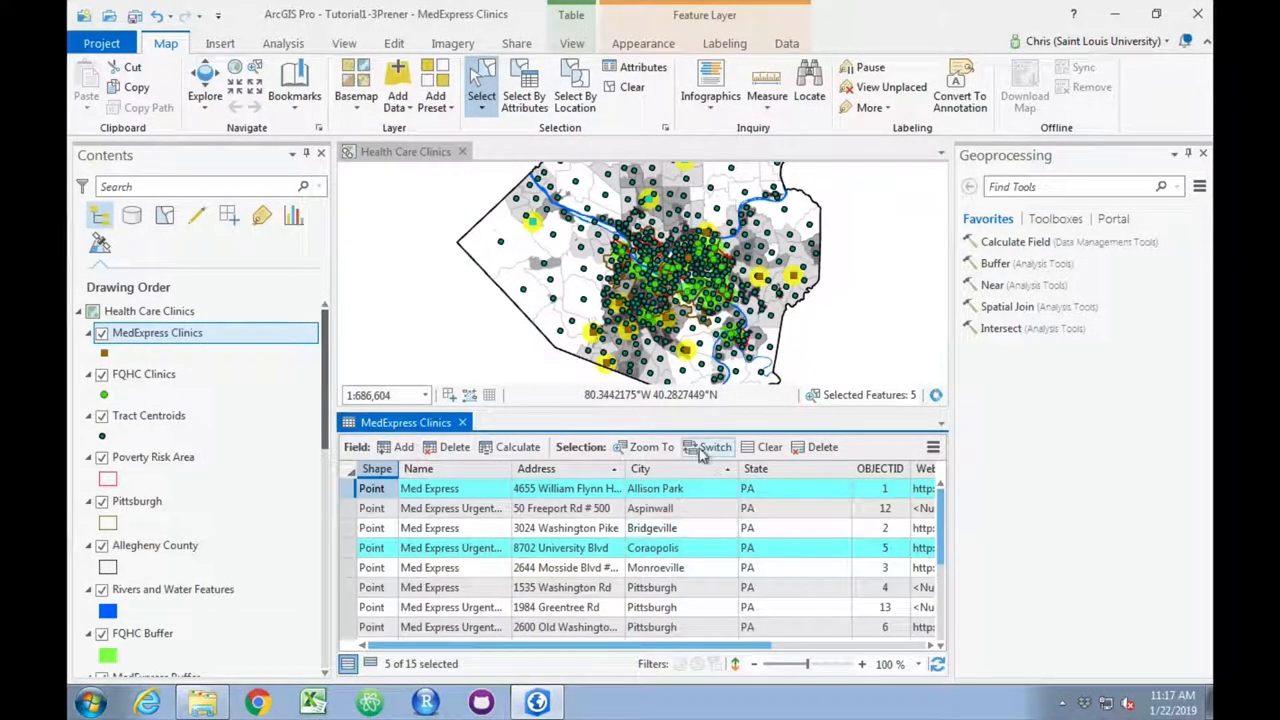
left_click(708, 448)
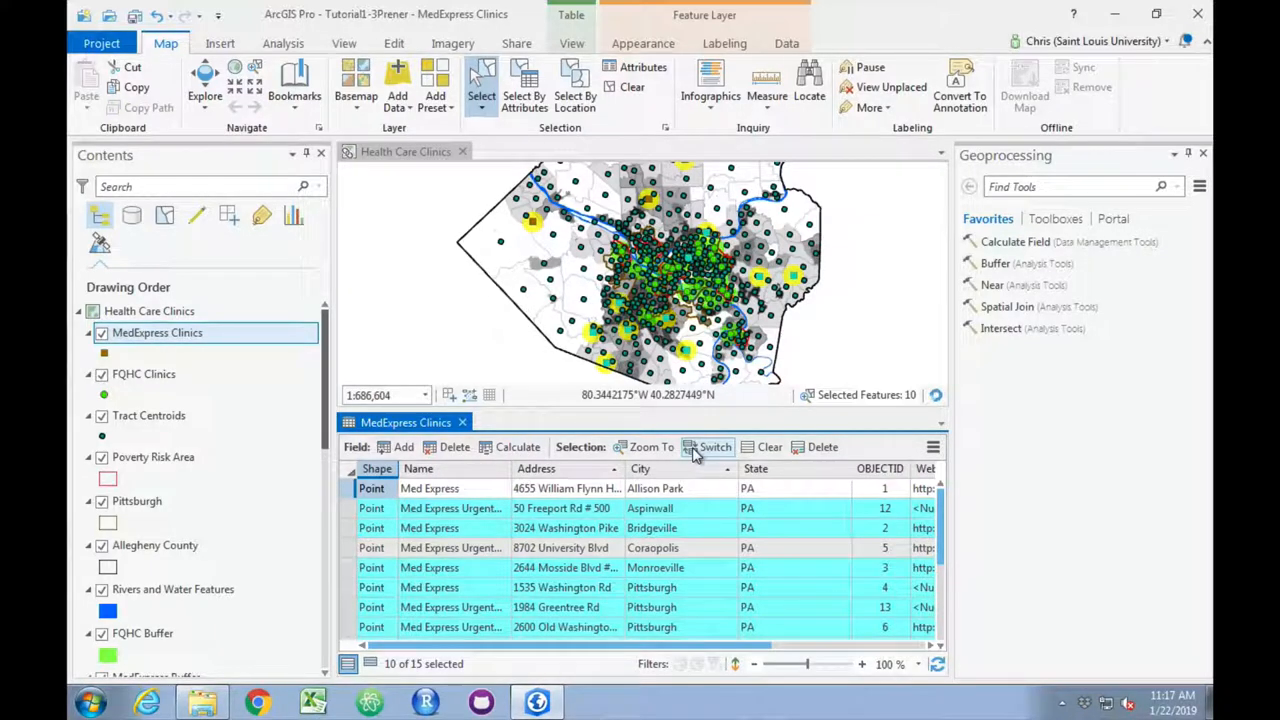
left_click(714, 448)
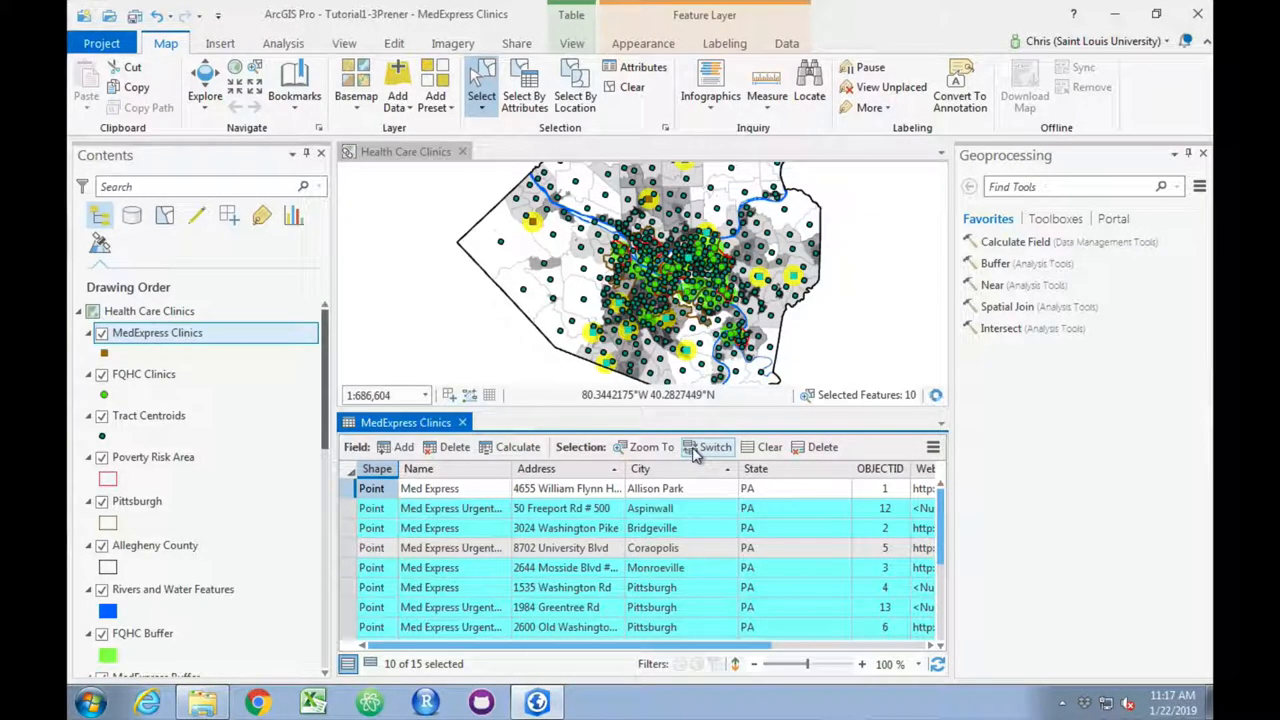